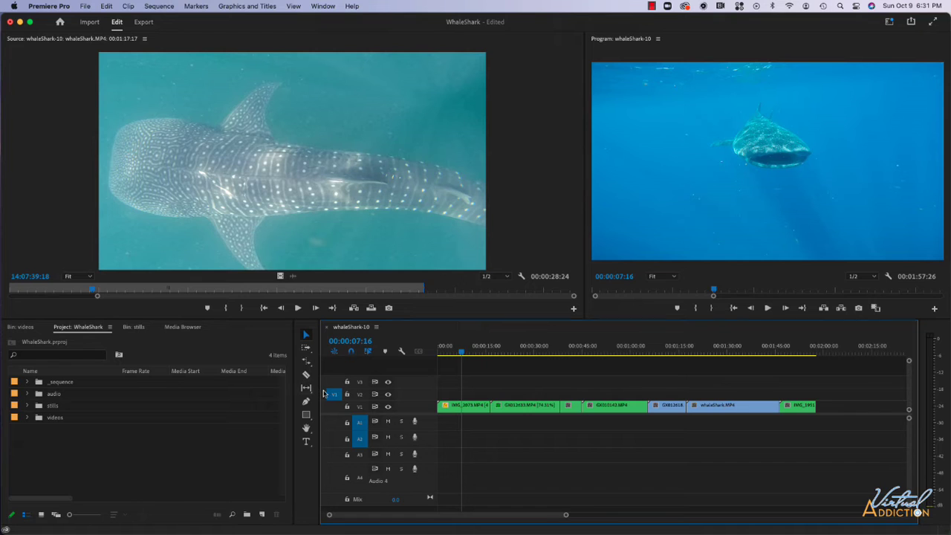
{"action": "mouse_move", "coordinate": [190, 383]}
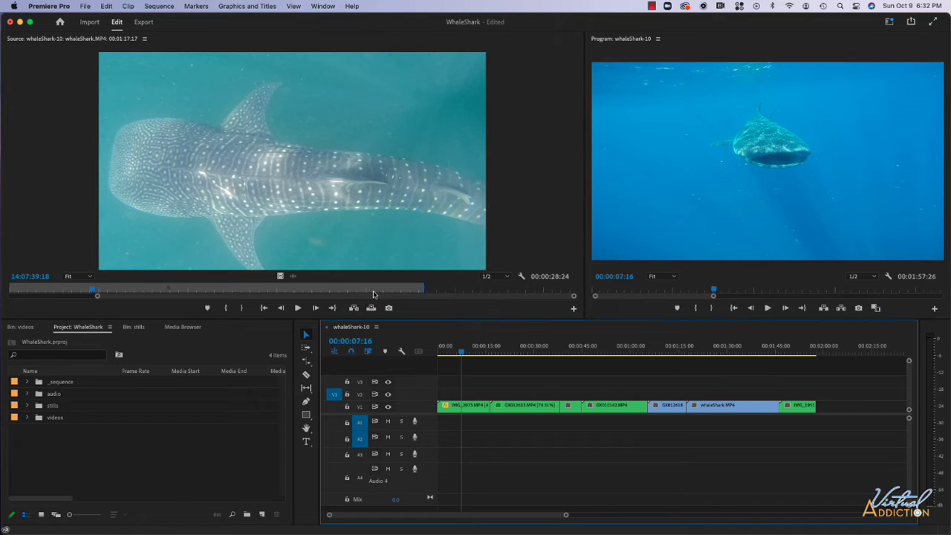
{"action": "mouse_move", "coordinate": [402, 231]}
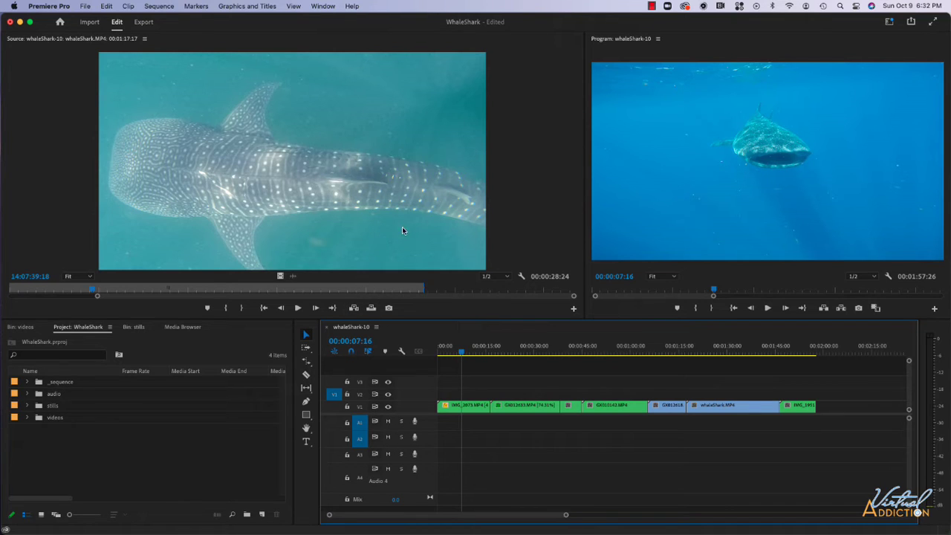
{"action": "mouse_move", "coordinate": [542, 190]}
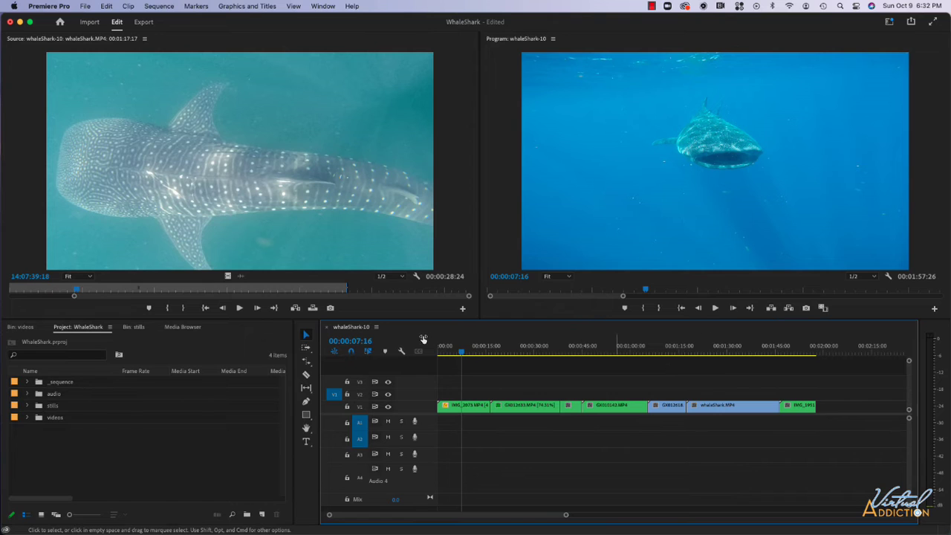
{"action": "mouse_move", "coordinate": [321, 23]}
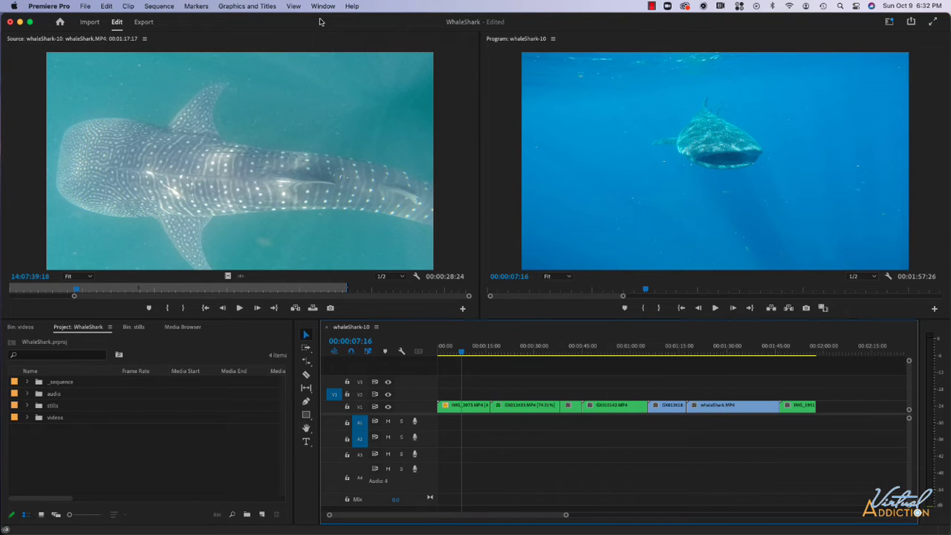
{"action": "mouse_move", "coordinate": [320, 12]}
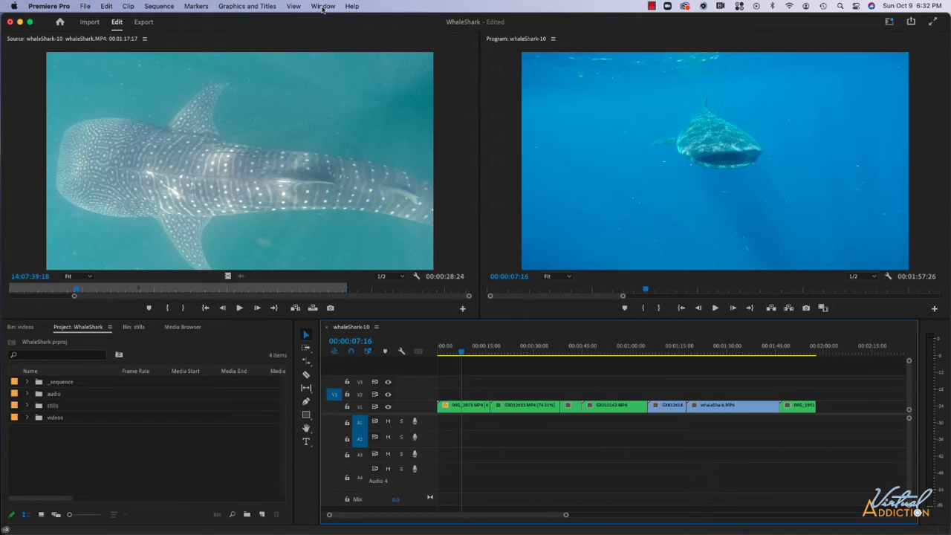
- Show the Effects panel from the Window menu and collapse its Presets folder
{"action": "left_click", "coordinate": [324, 6]}
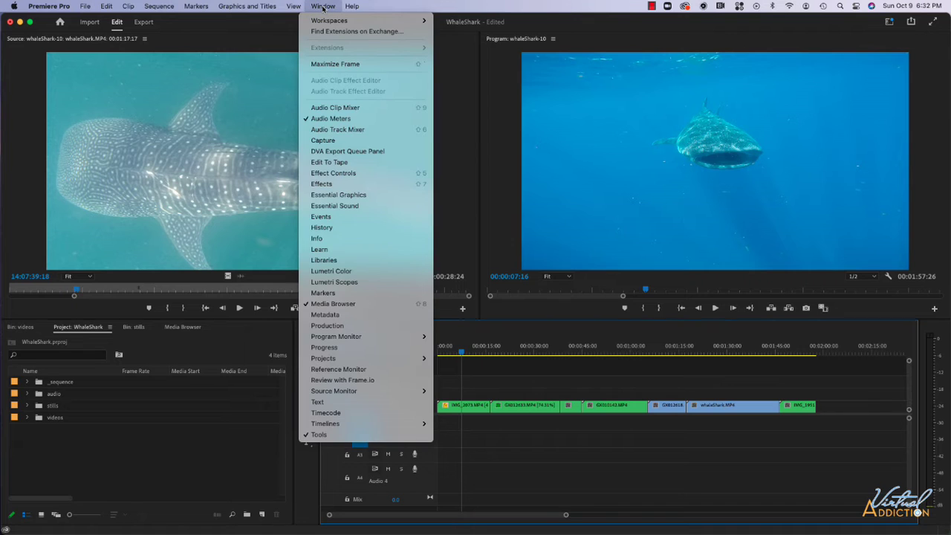
{"action": "mouse_move", "coordinate": [321, 184]}
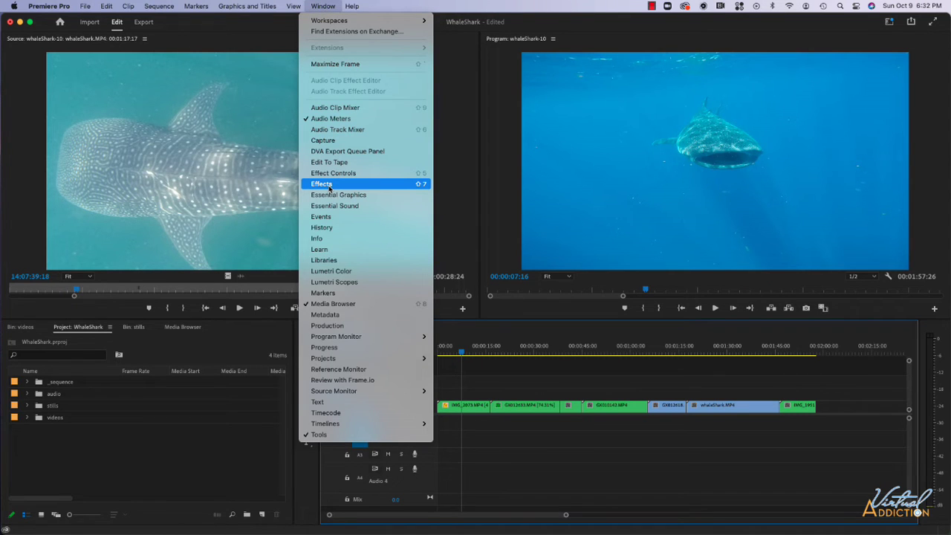
{"action": "left_click", "coordinate": [321, 184]}
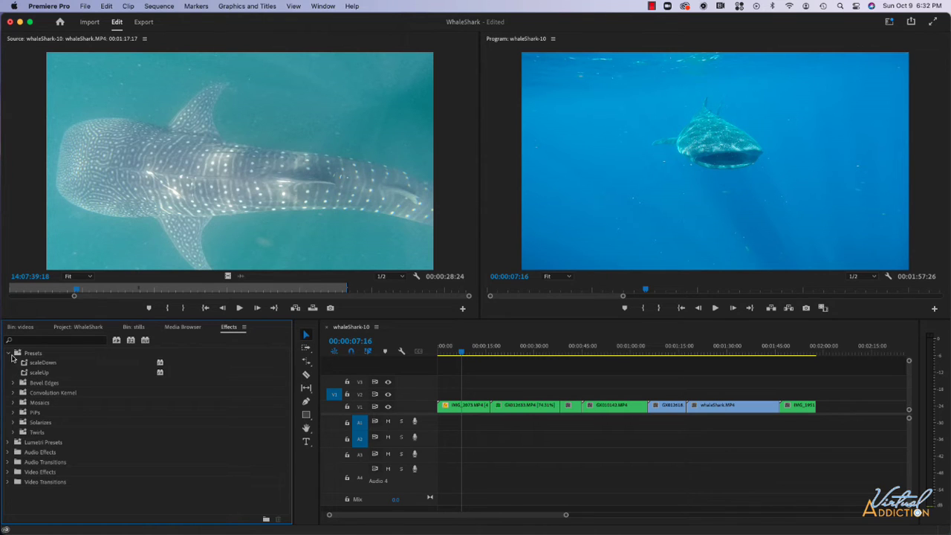
{"action": "mouse_move", "coordinate": [46, 381]}
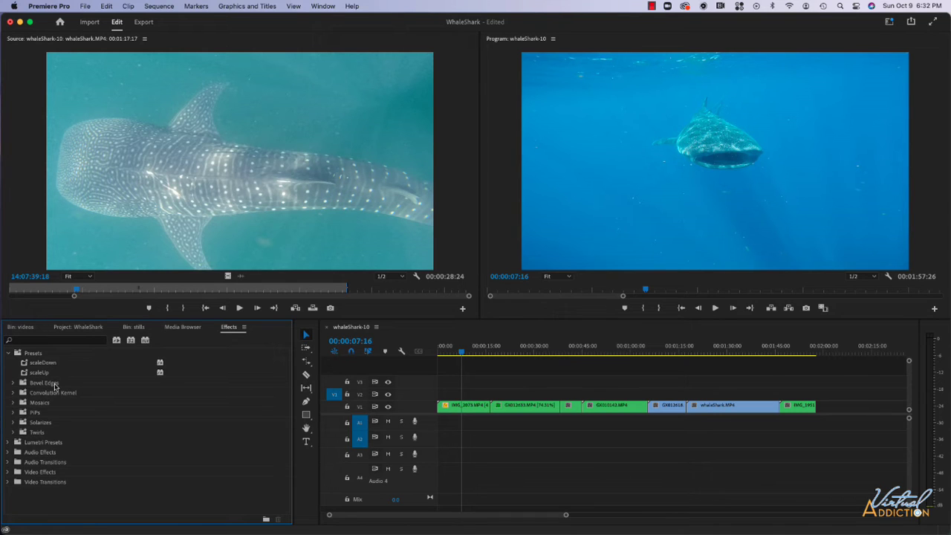
{"action": "mouse_move", "coordinate": [13, 429]}
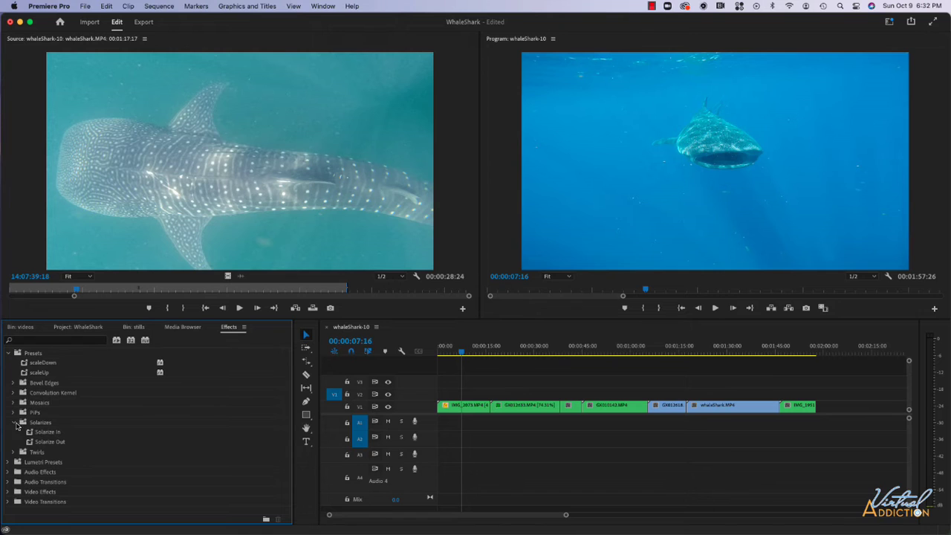
{"action": "left_click", "coordinate": [8, 353]}
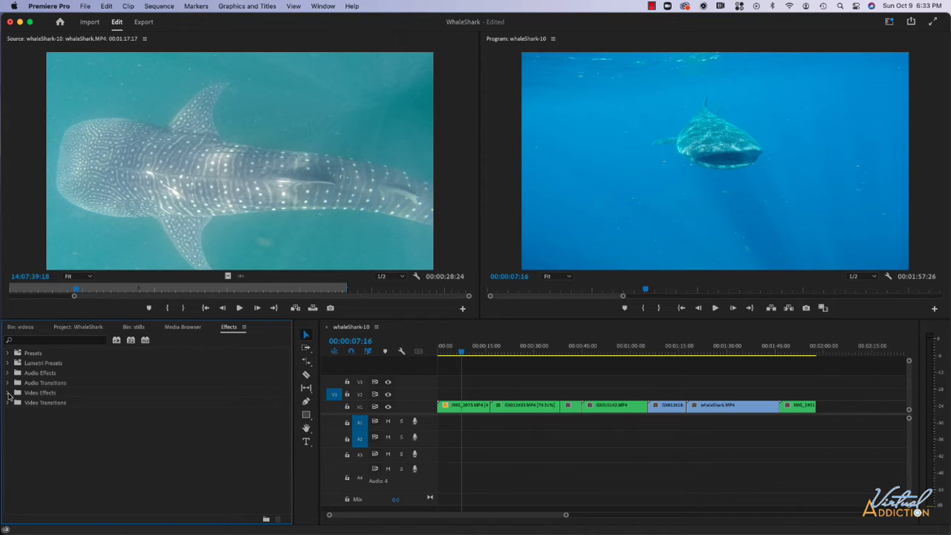
- Drag the Levels effect from Video Effects > Adjust onto the first whale shark clip
{"action": "left_click", "coordinate": [9, 392]}
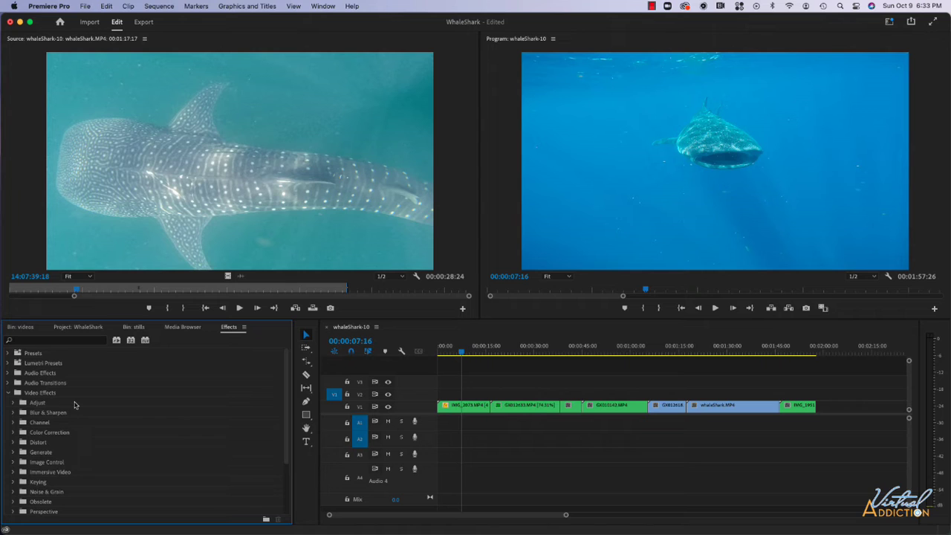
{"action": "scroll", "scroll_direction": "down", "scroll_amount": 3}
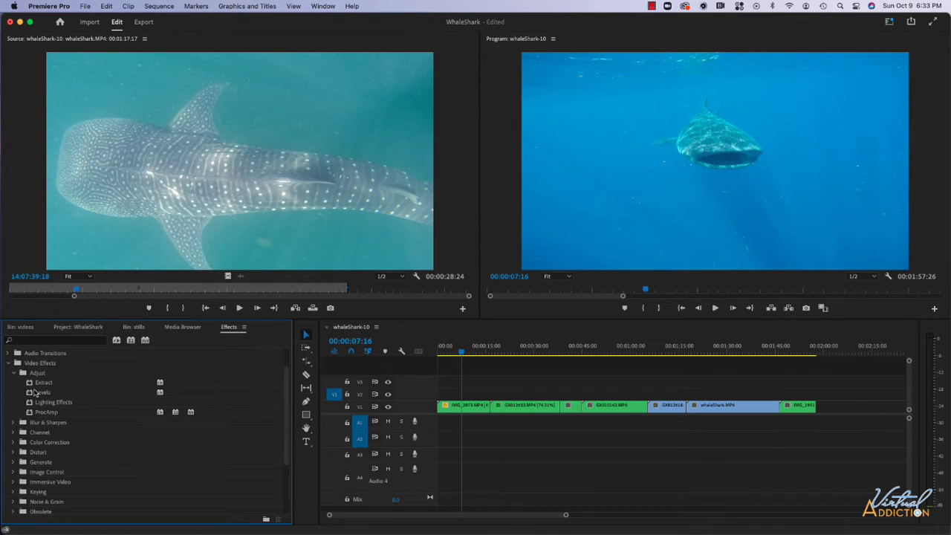
{"action": "left_click_drag", "start_coordinate": [41, 392], "coordinate": [494, 414]}
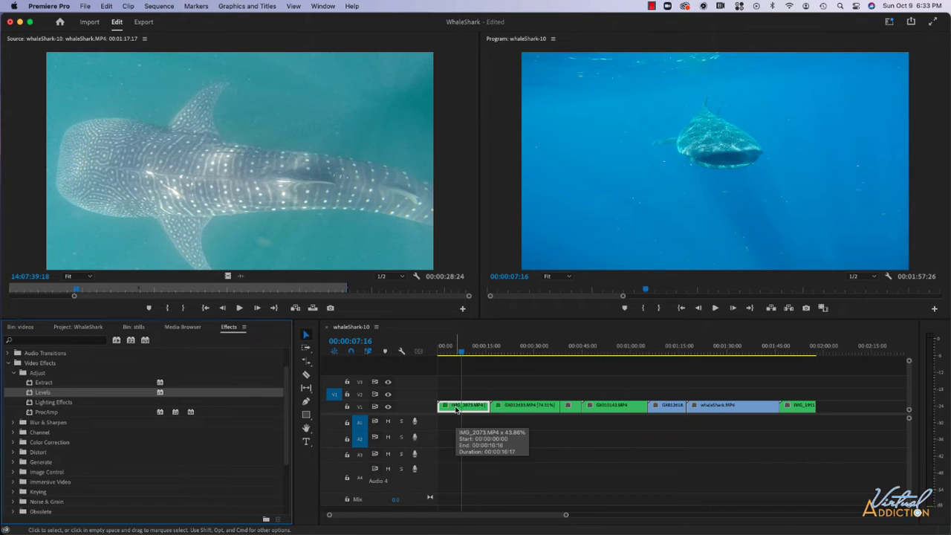
{"action": "mouse_move", "coordinate": [689, 151]}
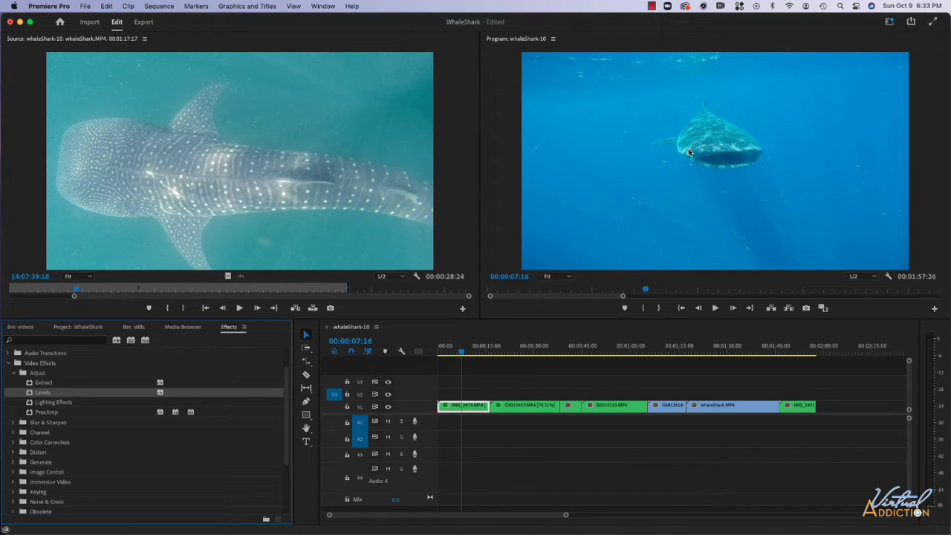
{"action": "mouse_move", "coordinate": [425, 422]}
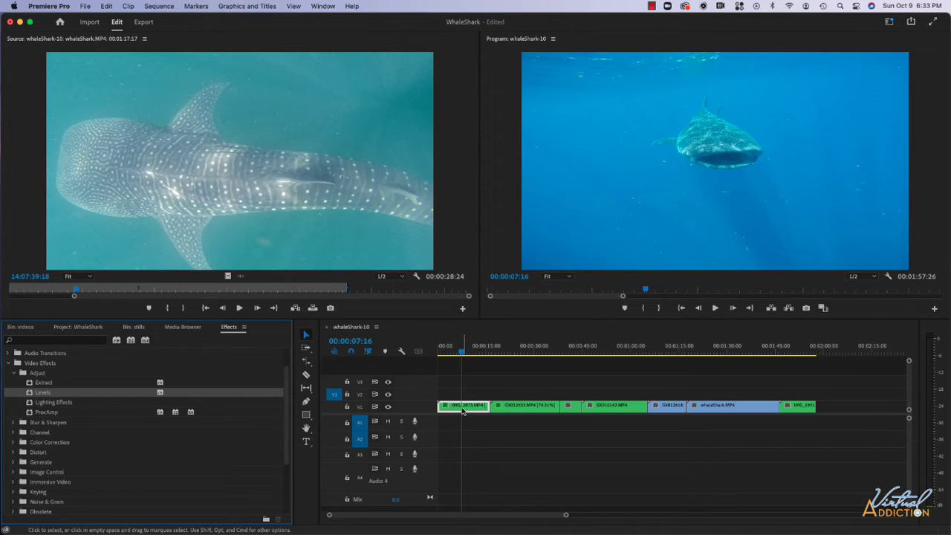
{"action": "mouse_move", "coordinate": [464, 405]}
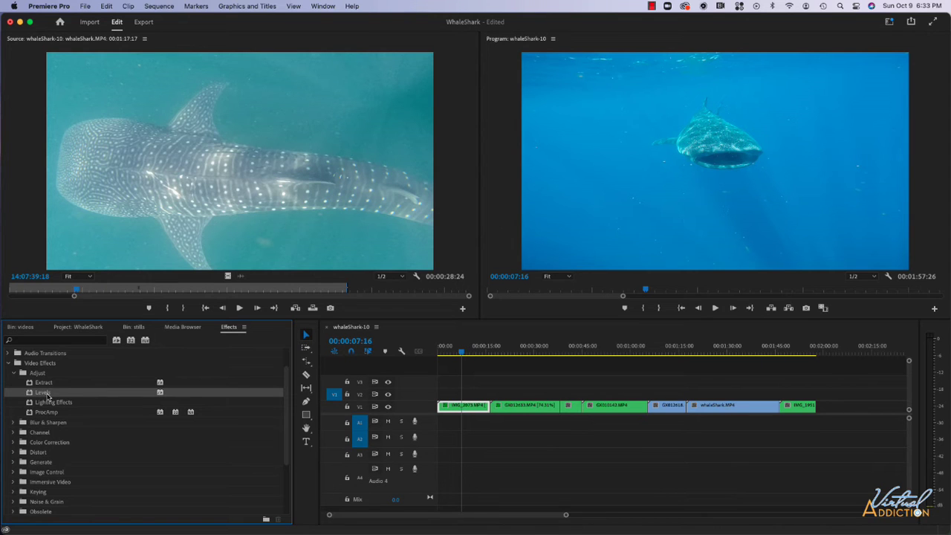
- Show Effect Controls and raise the Levels RGB black input level to 17 for deeper blues
{"action": "left_click", "coordinate": [322, 6]}
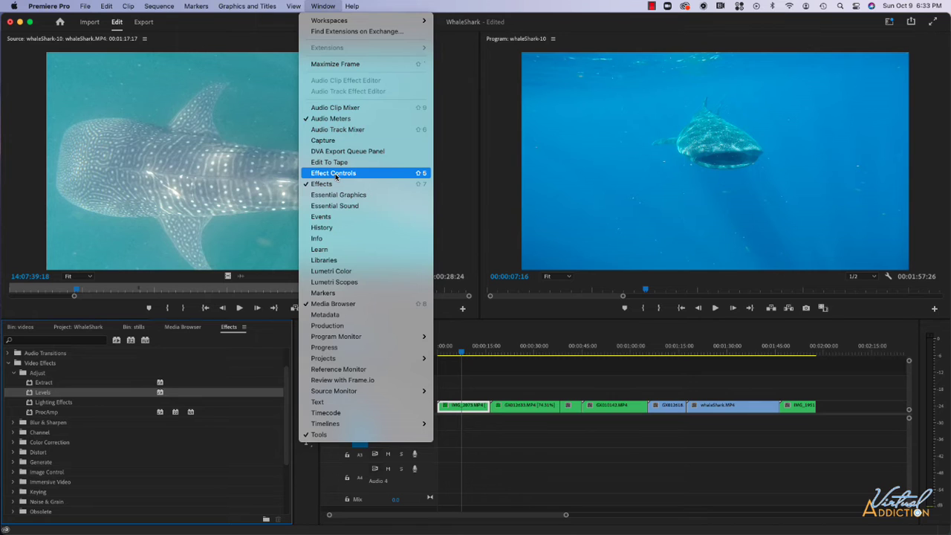
{"action": "left_click", "coordinate": [333, 172]}
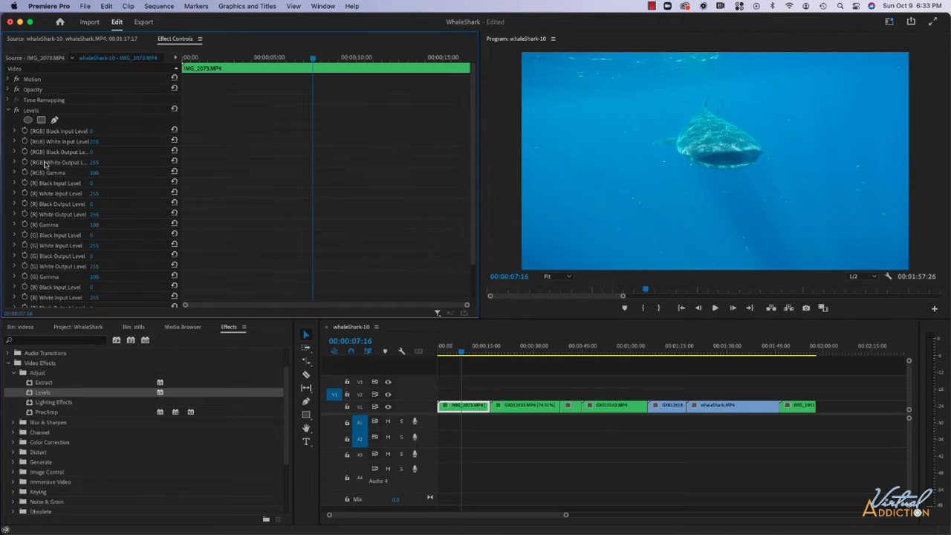
{"action": "mouse_move", "coordinate": [35, 130]}
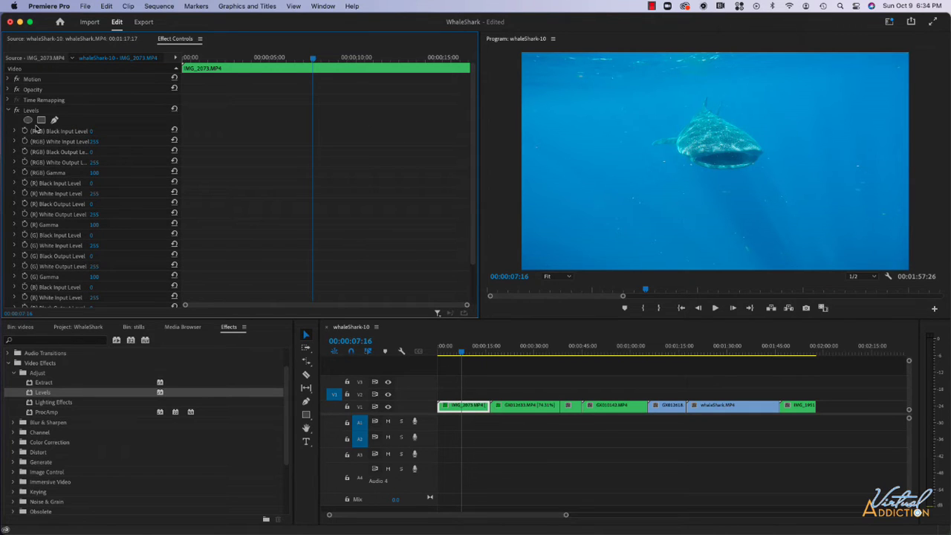
{"action": "mouse_move", "coordinate": [97, 140]}
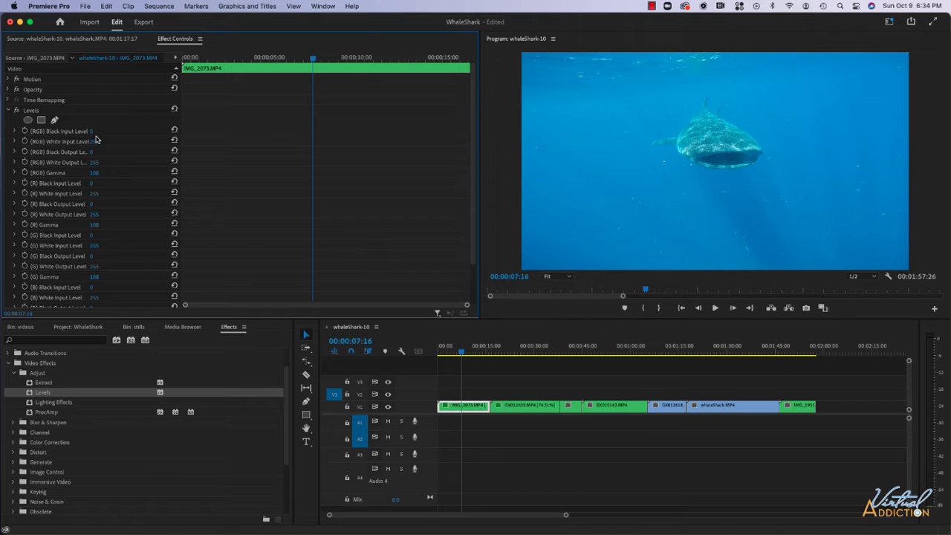
{"action": "mouse_move", "coordinate": [73, 173]}
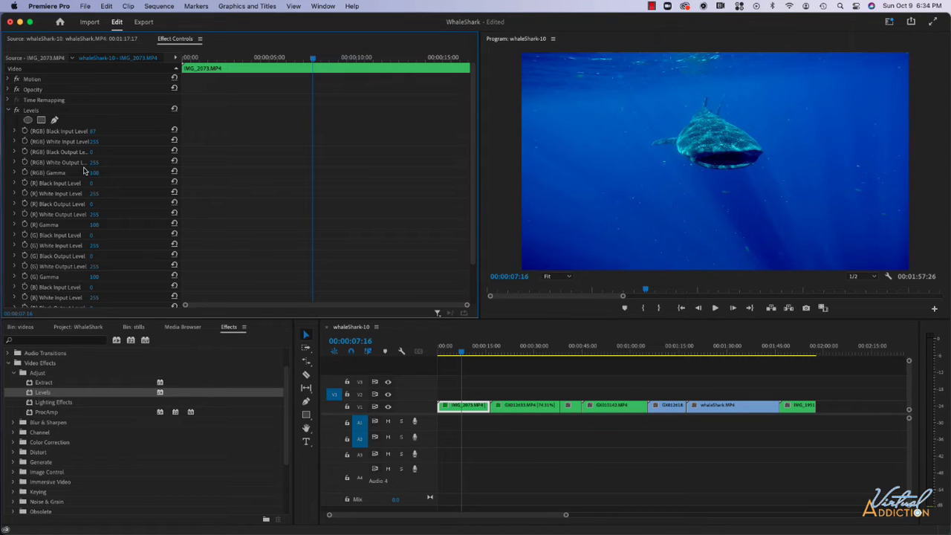
{"action": "mouse_move", "coordinate": [38, 195]}
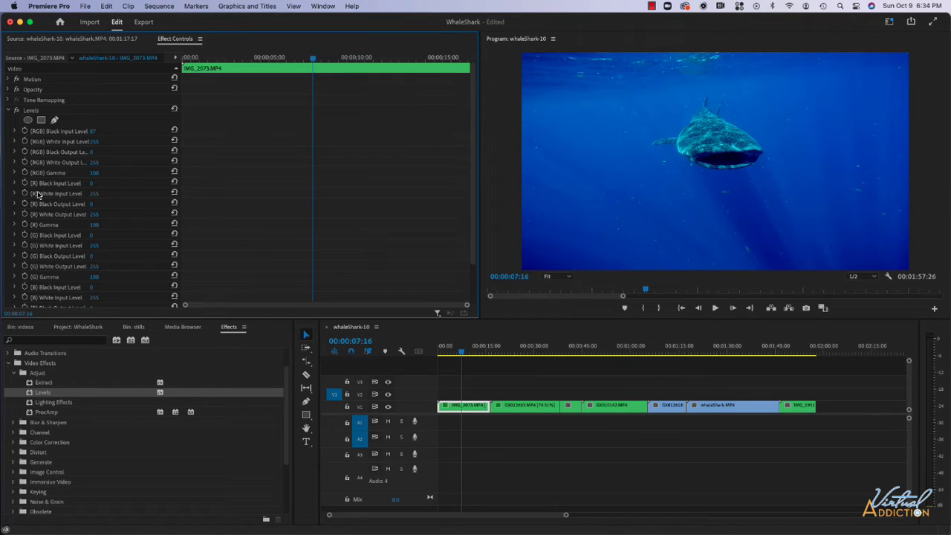
{"action": "left_click", "coordinate": [15, 130]}
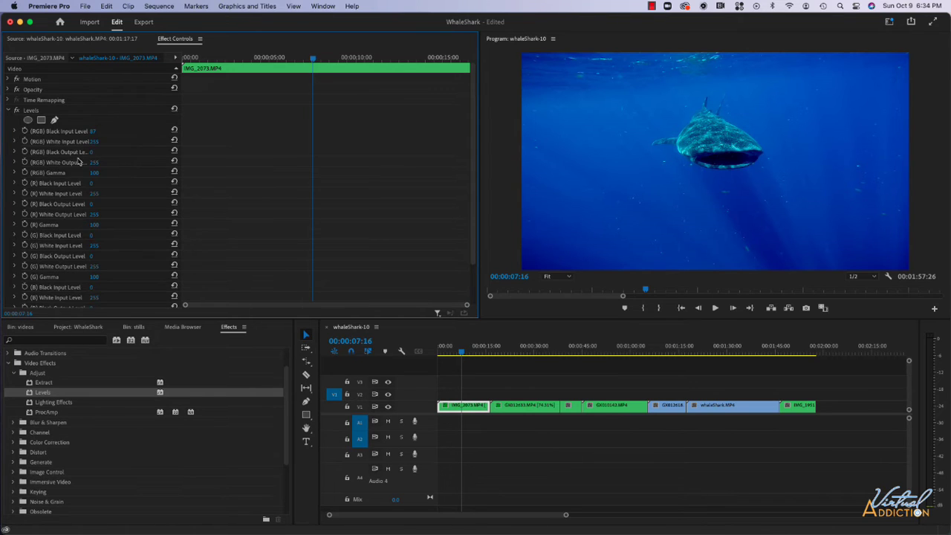
{"action": "mouse_move", "coordinate": [95, 116]}
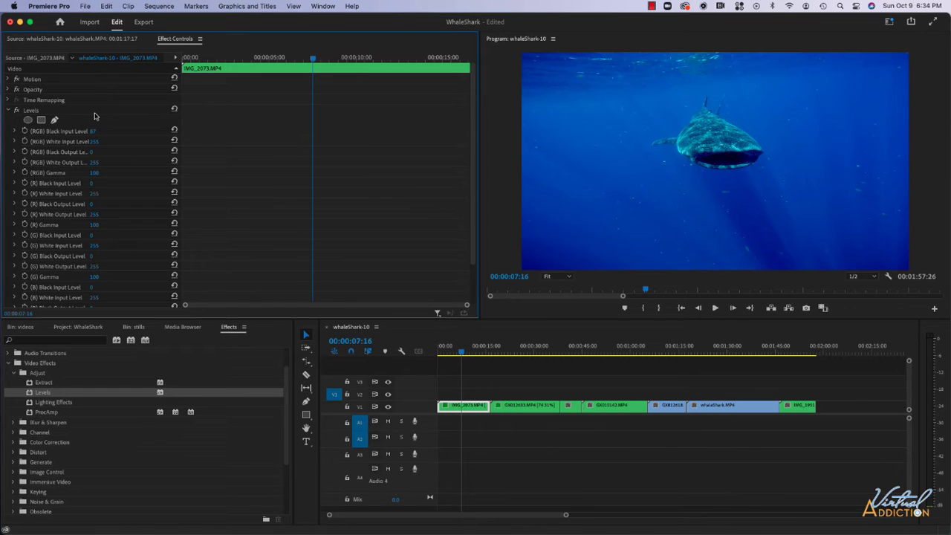
{"action": "mouse_move", "coordinate": [174, 110]}
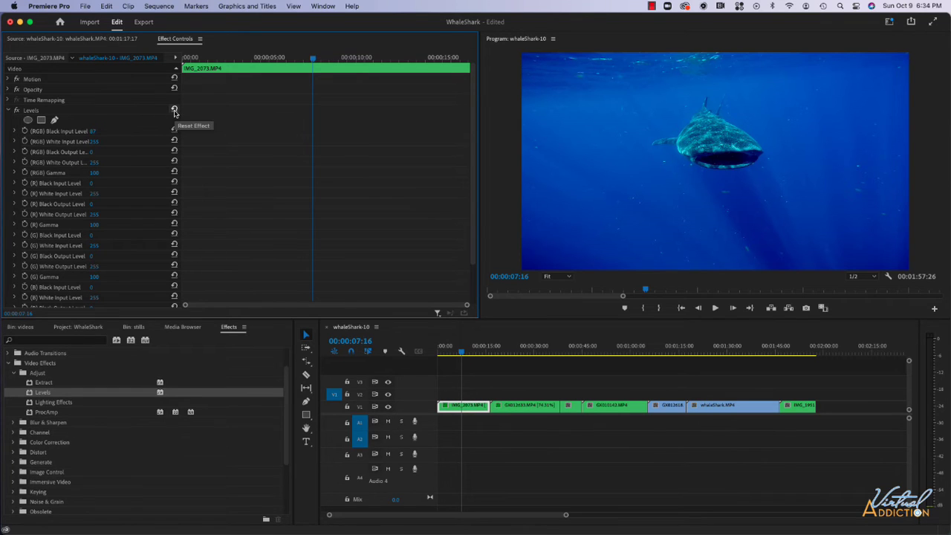
- Reset the Levels effect, then clear it from the clip via its context menu
{"action": "left_click", "coordinate": [174, 110]}
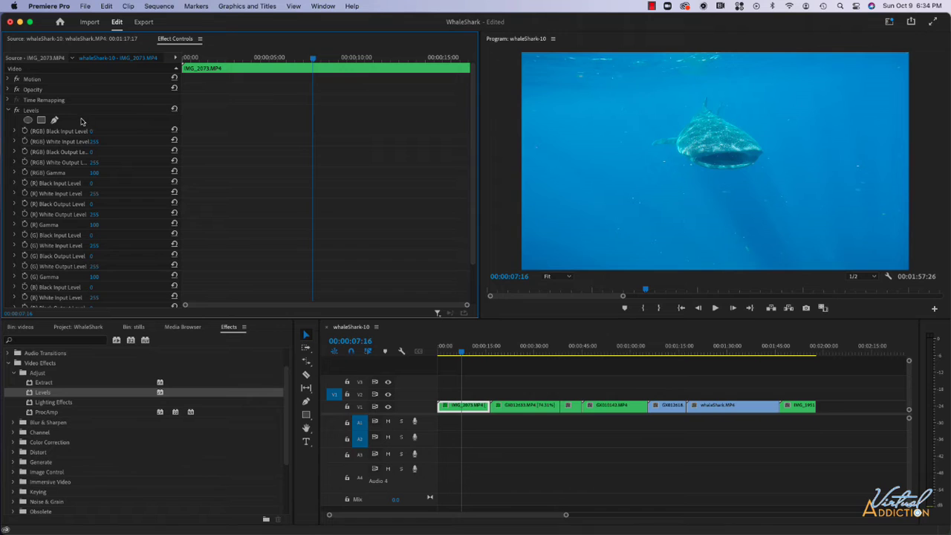
{"action": "mouse_move", "coordinate": [65, 181]}
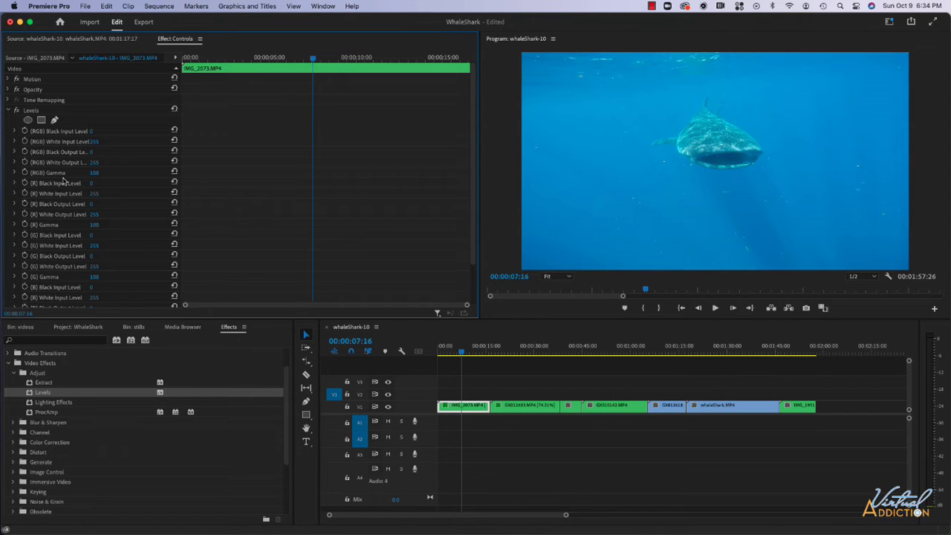
{"action": "left_click", "coordinate": [31, 110]}
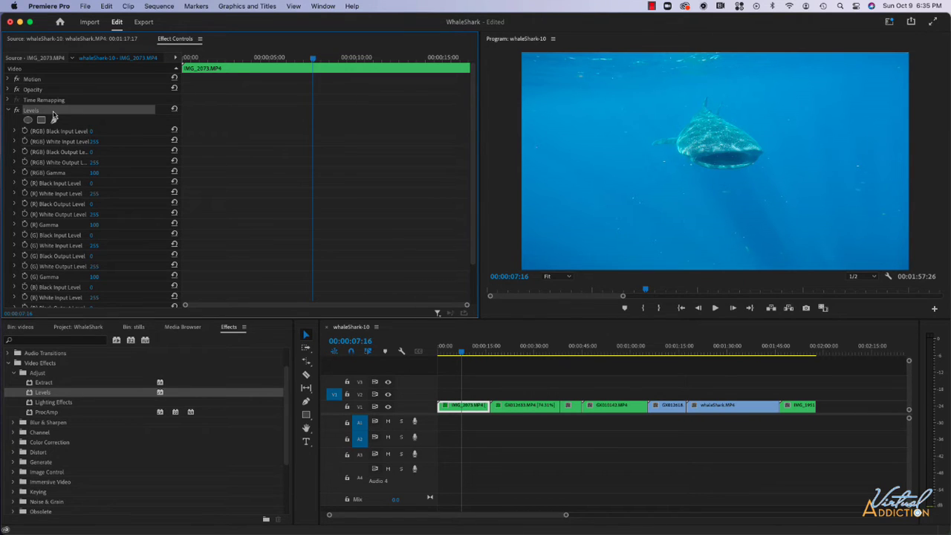
{"action": "right_click", "coordinate": [53, 111]}
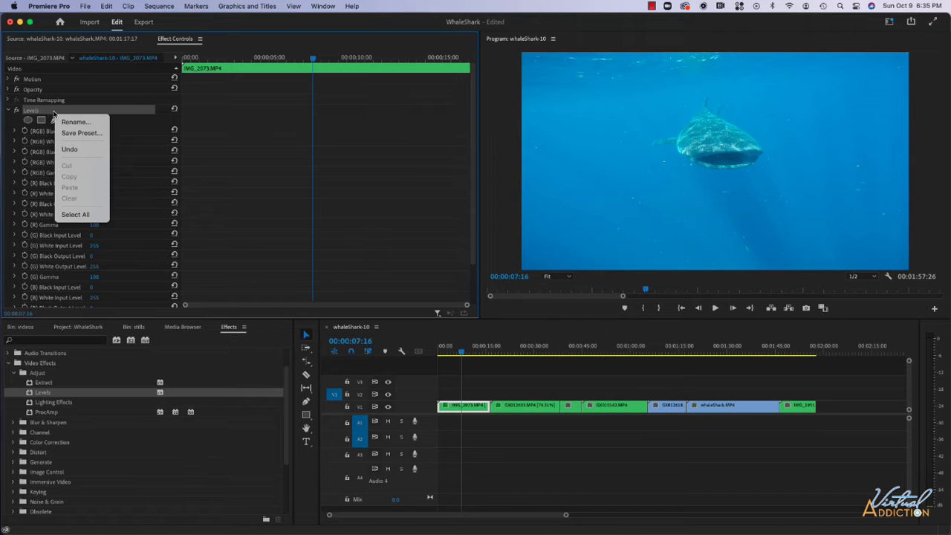
{"action": "mouse_move", "coordinate": [90, 176]}
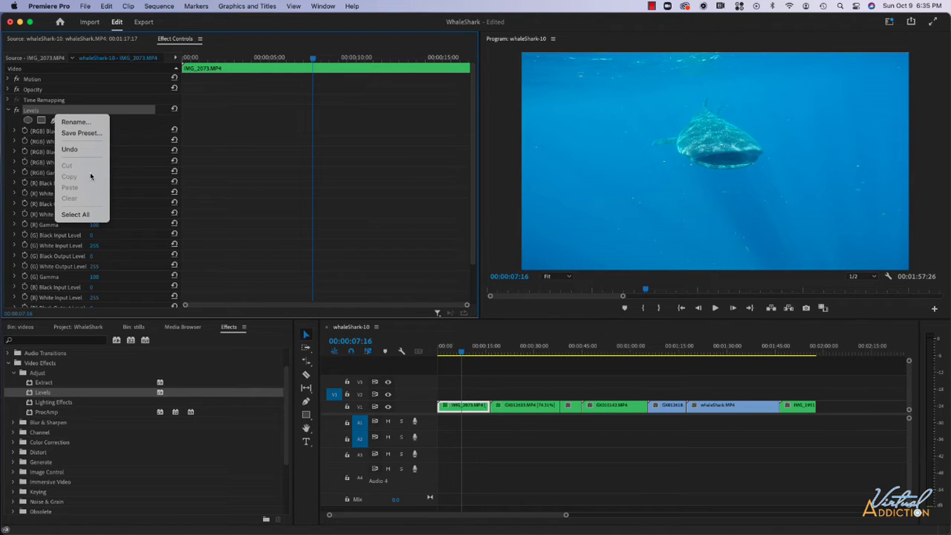
{"action": "mouse_move", "coordinate": [77, 202]}
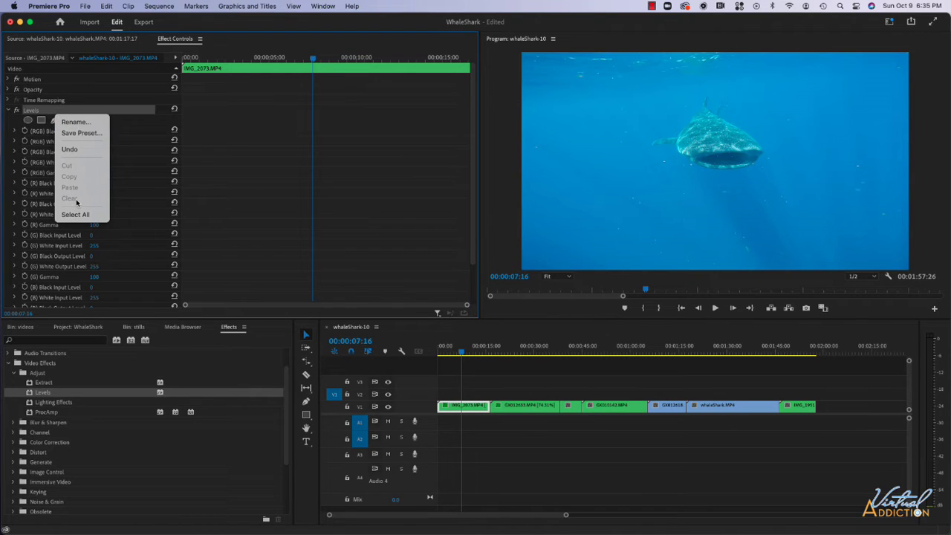
{"action": "mouse_move", "coordinate": [131, 158]}
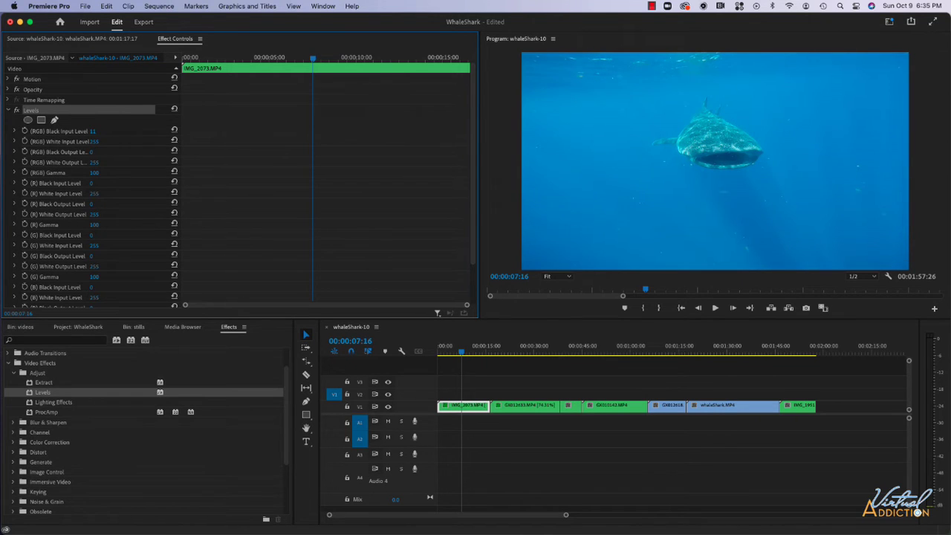
{"action": "right_click", "coordinate": [90, 112]}
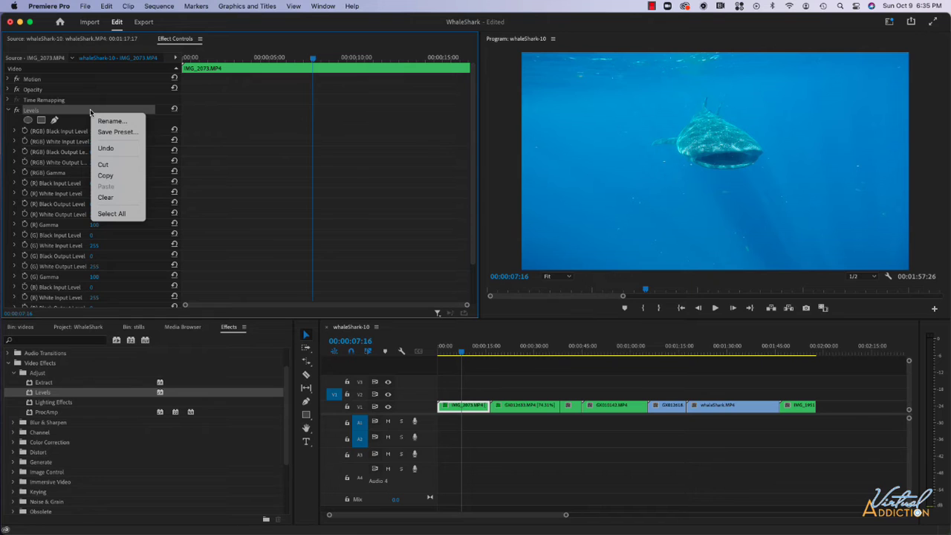
{"action": "mouse_move", "coordinate": [105, 196]}
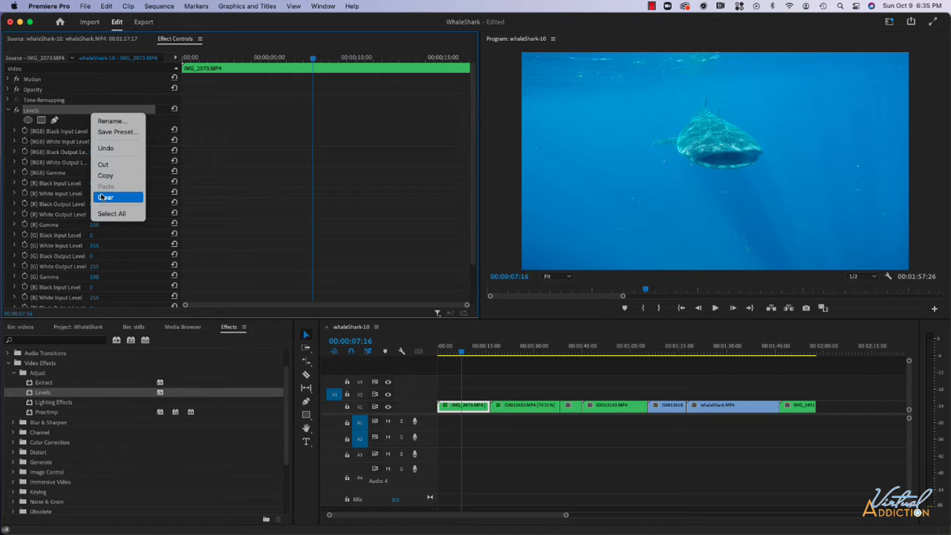
{"action": "left_click", "coordinate": [107, 196]}
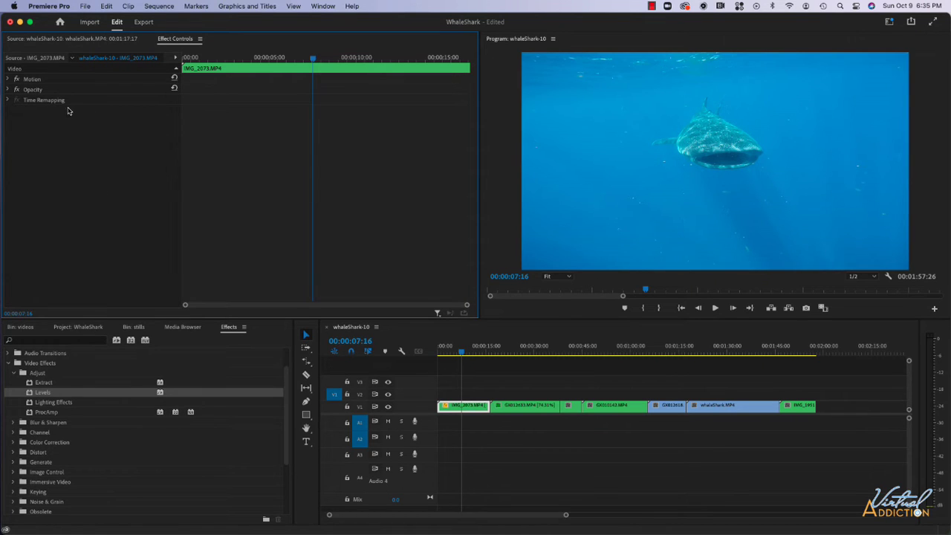
{"action": "mouse_move", "coordinate": [472, 401]}
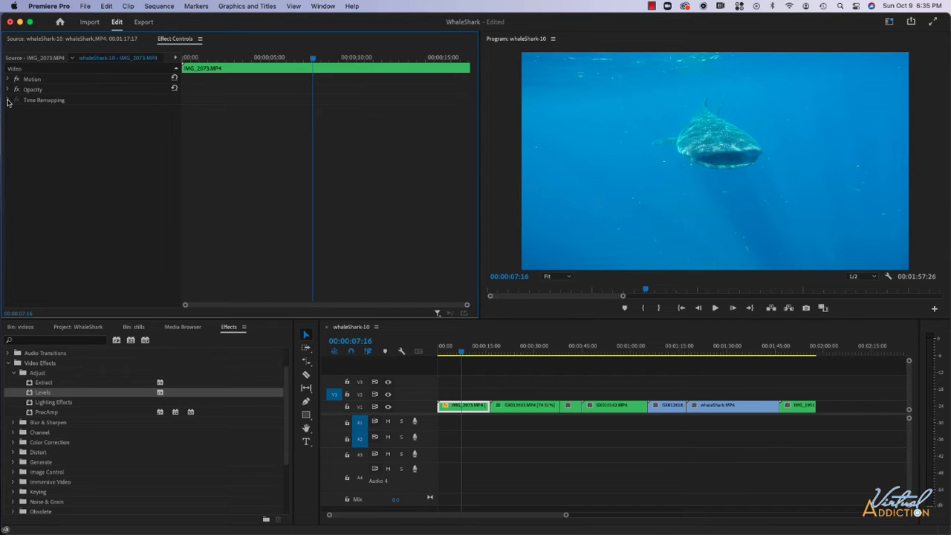
- Collapse the Adjust group and expand Distort to list Lens Distortion, Magnify, Mirror and Transform
{"action": "left_click", "coordinate": [7, 101]}
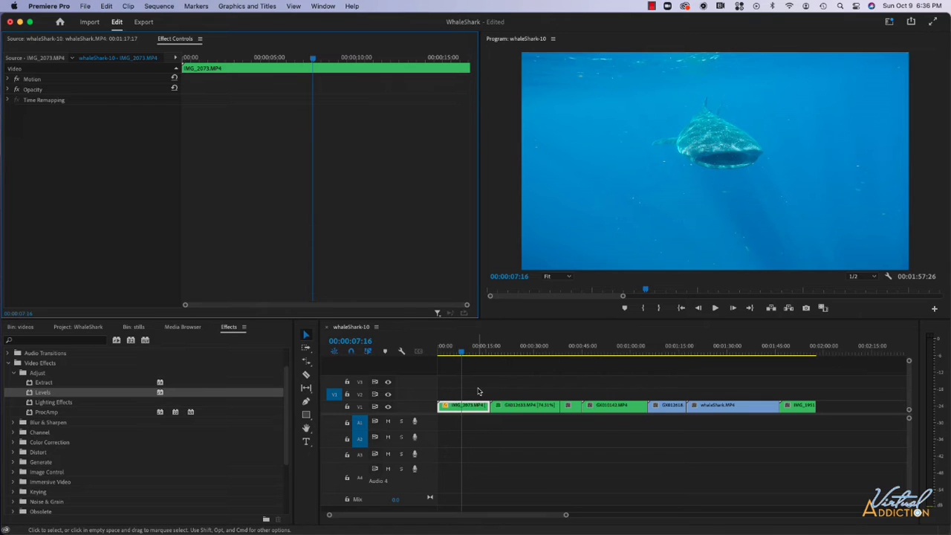
{"action": "mouse_move", "coordinate": [516, 392]}
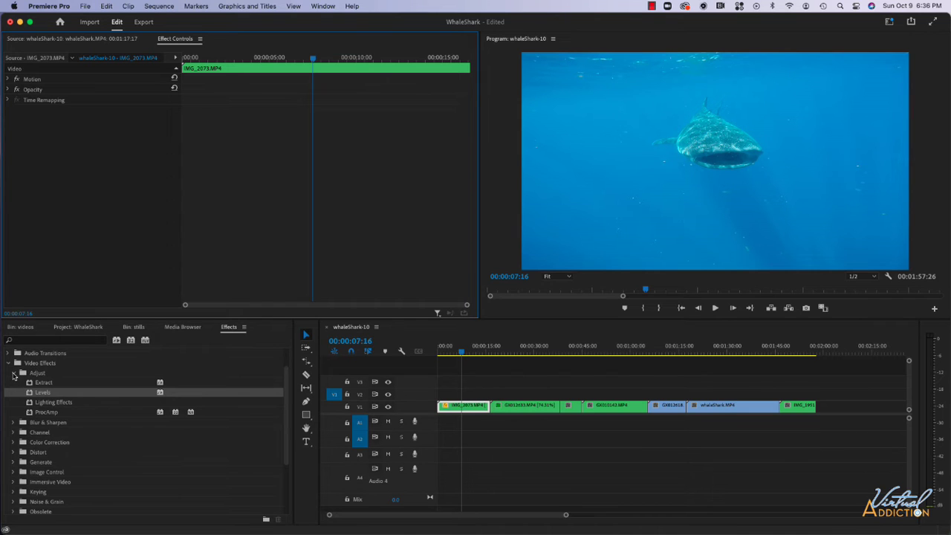
{"action": "left_click", "coordinate": [12, 372]}
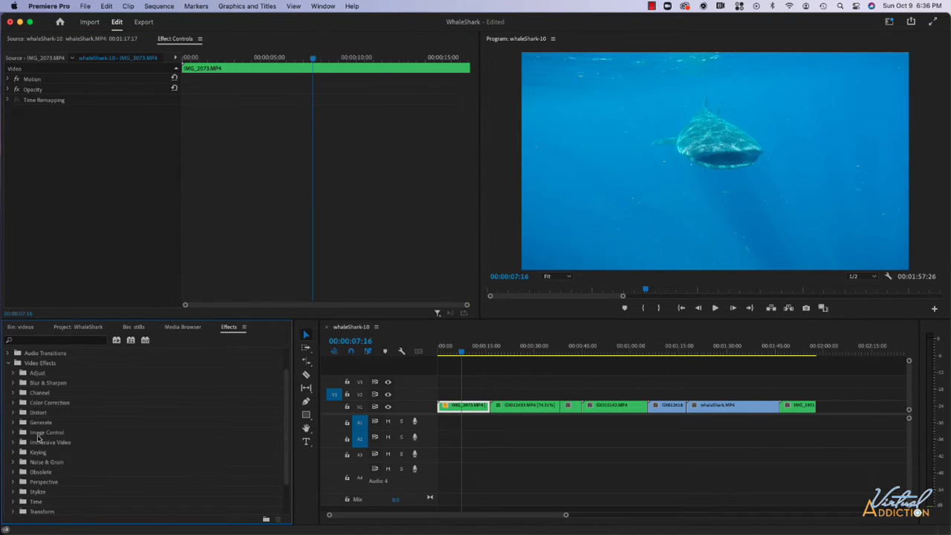
{"action": "left_click", "coordinate": [37, 372]}
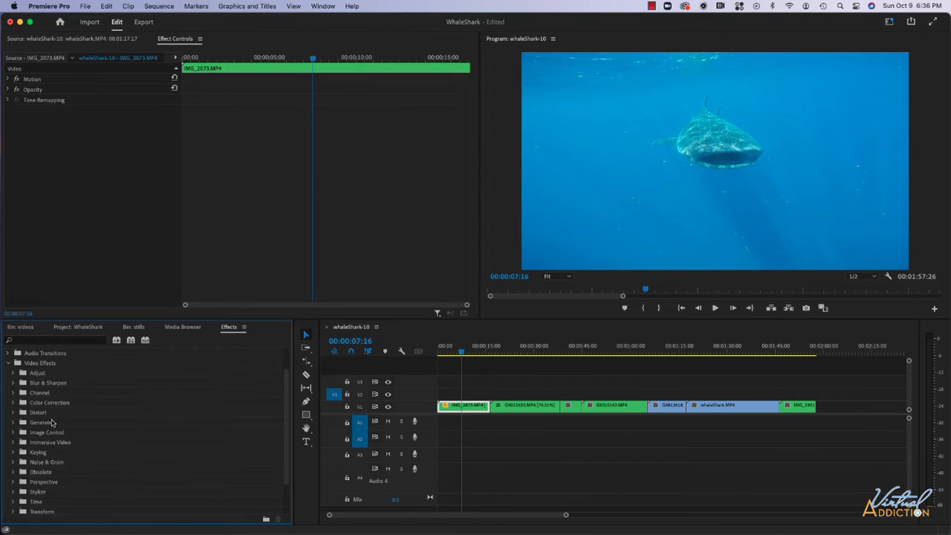
{"action": "left_click", "coordinate": [38, 413]}
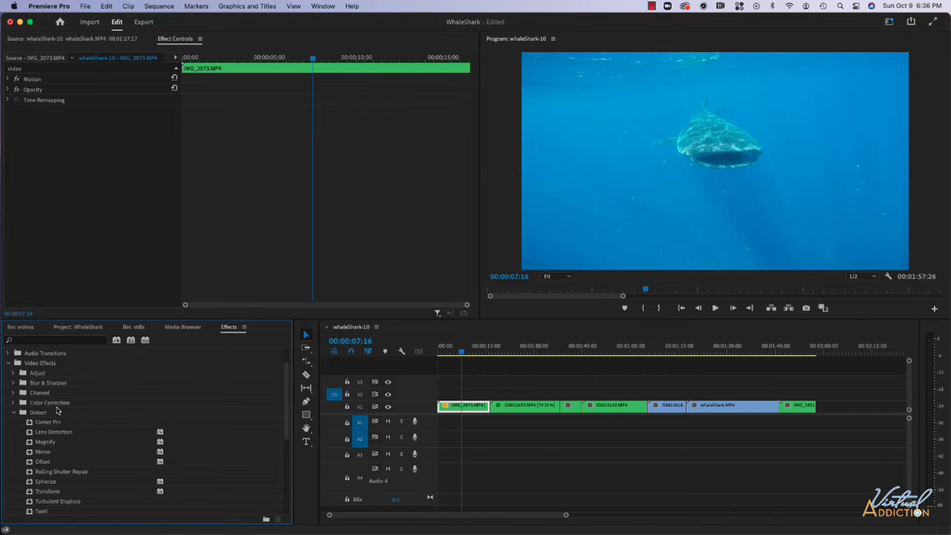
- Apply Mirror to the clip with a 90° reflection angle so the shark mirrors across a horizontal line
{"action": "scroll", "scroll_direction": "down", "scroll_amount": 3}
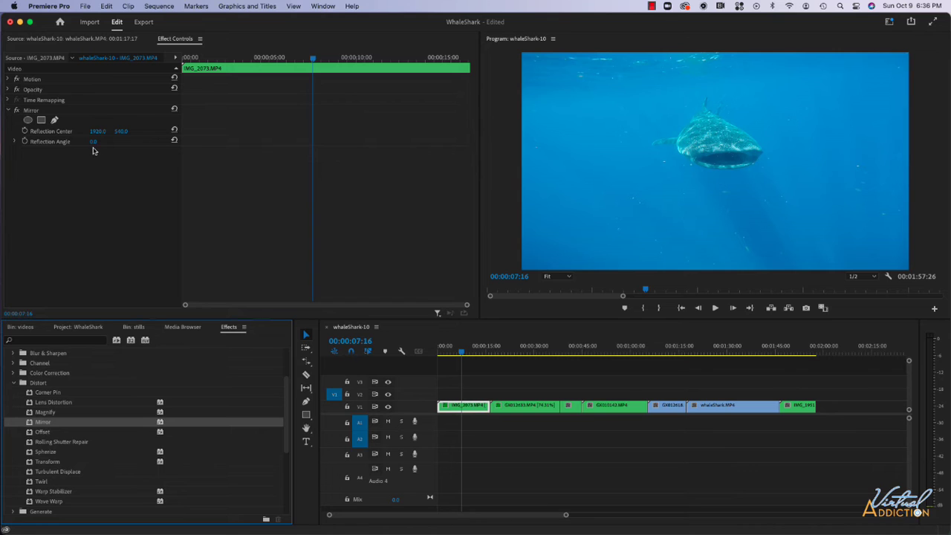
{"action": "mouse_move", "coordinate": [34, 110]}
{"action": "type", "text": "90"}
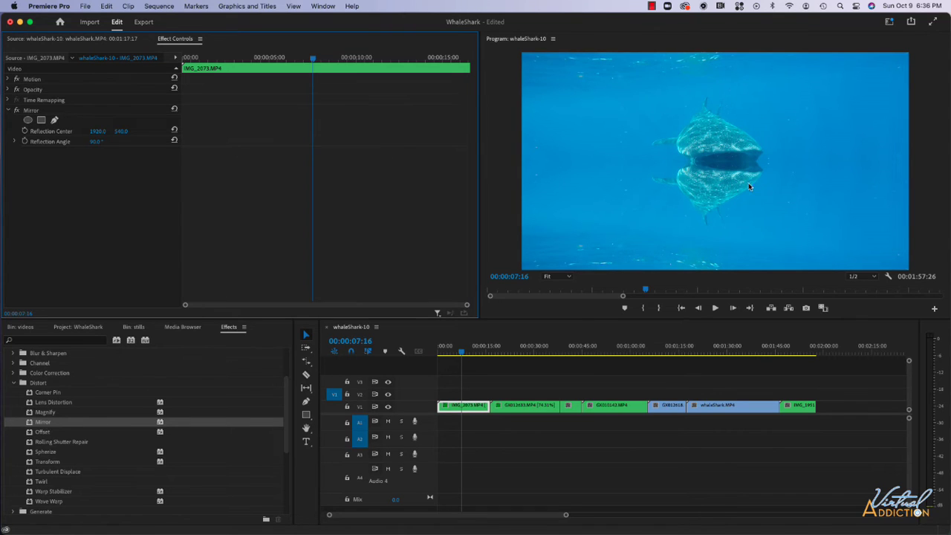
{"action": "left_click", "coordinate": [458, 345]}
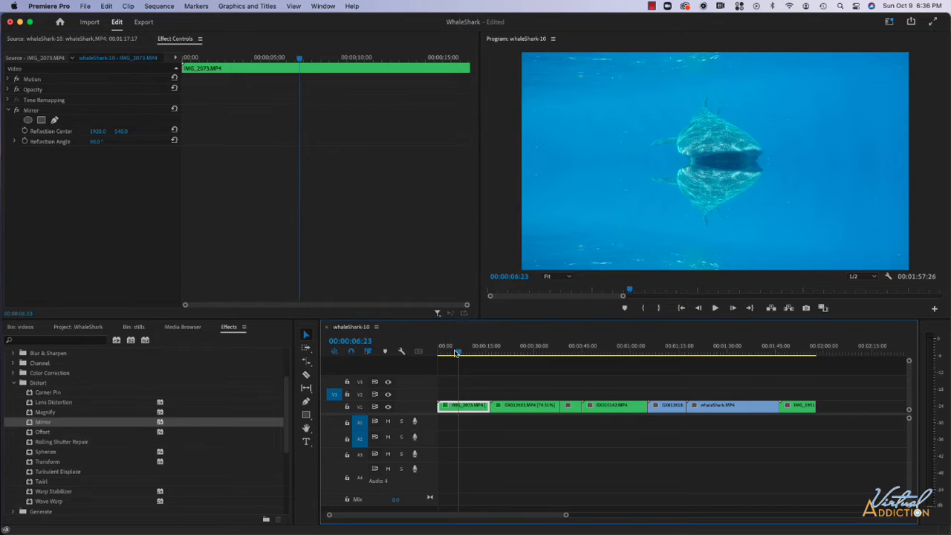
{"action": "left_click", "coordinate": [453, 354]}
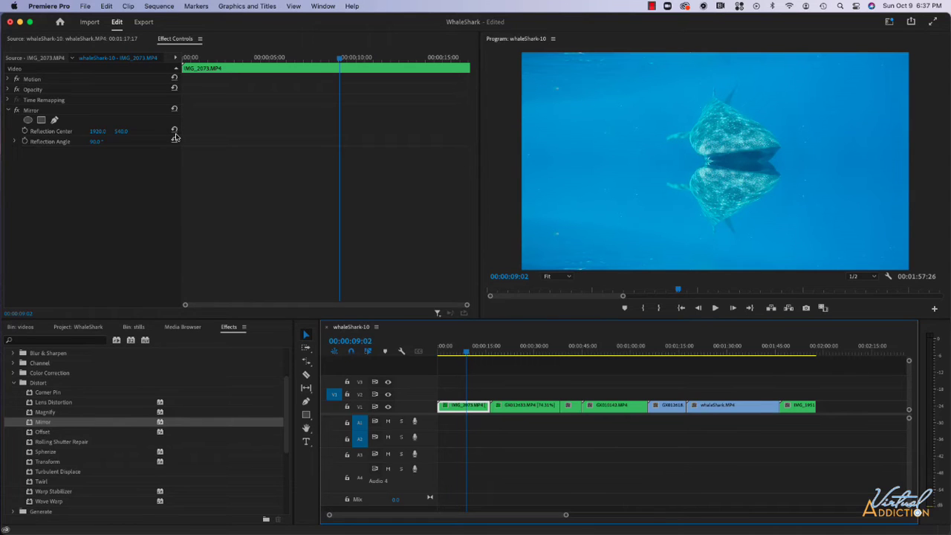
{"action": "mouse_move", "coordinate": [54, 137]}
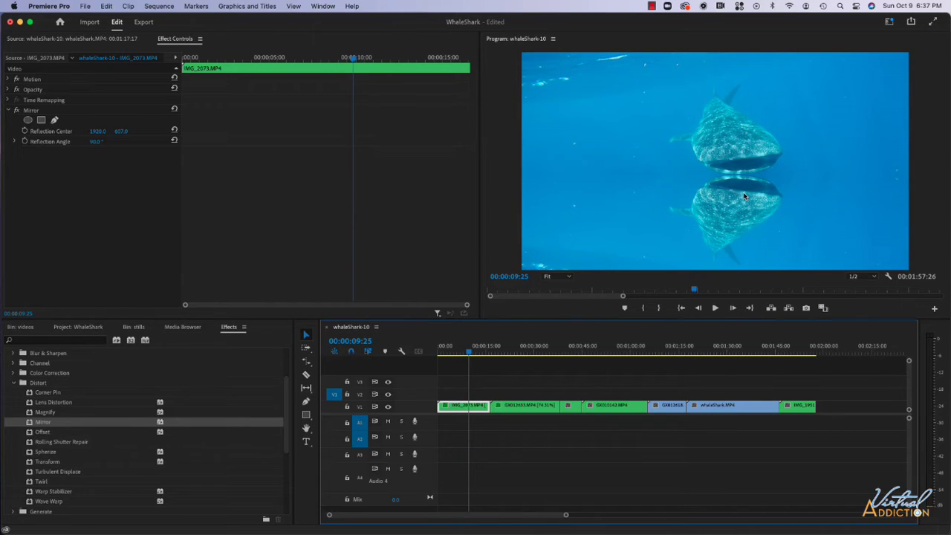
{"action": "mouse_move", "coordinate": [698, 162]}
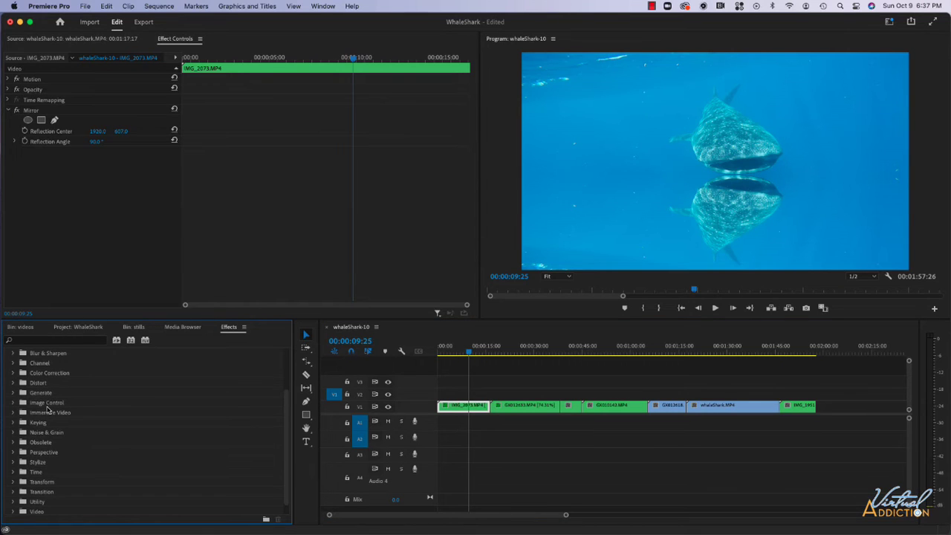
- Add Gradient Wipe from the Transition group with Transition Completion at 100% so the frame goes black
{"action": "scroll", "scroll_direction": "down", "scroll_amount": 3}
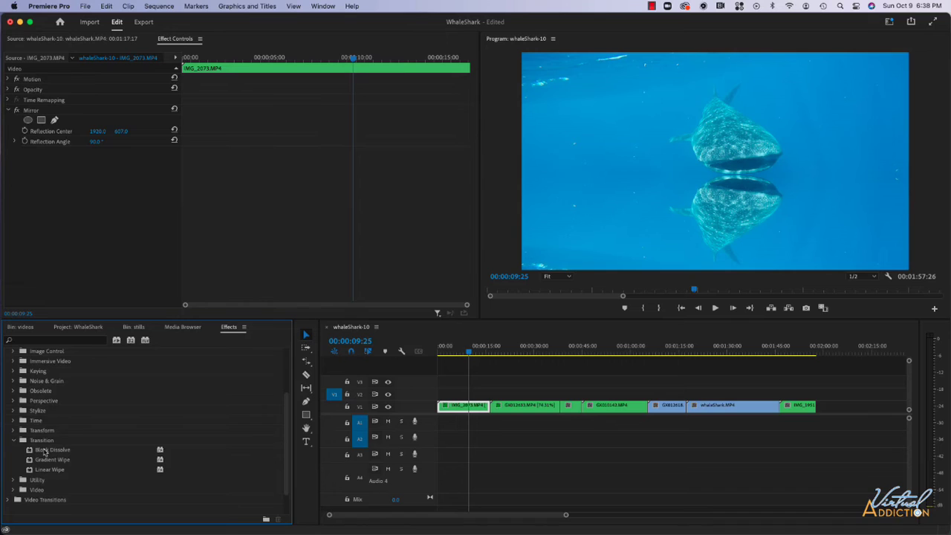
{"action": "mouse_move", "coordinate": [72, 478]}
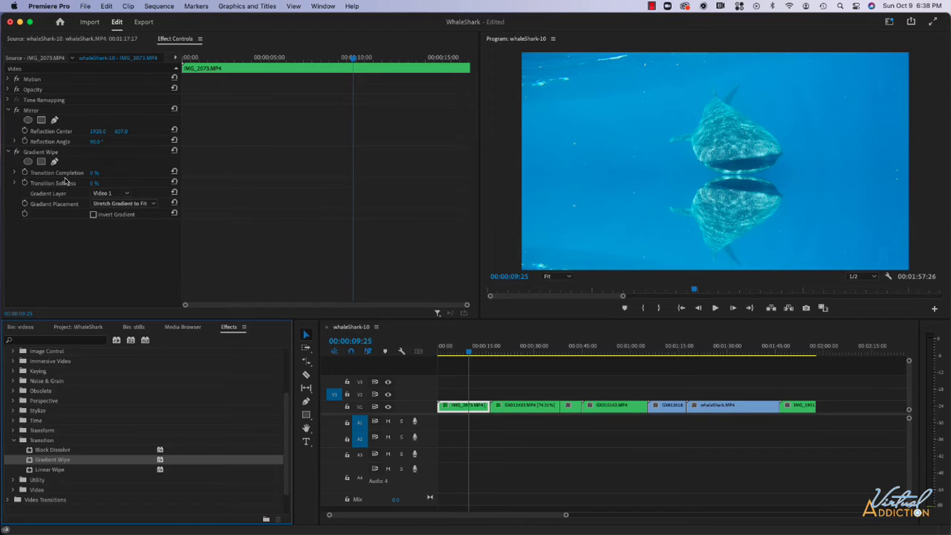
{"action": "mouse_move", "coordinate": [92, 190]}
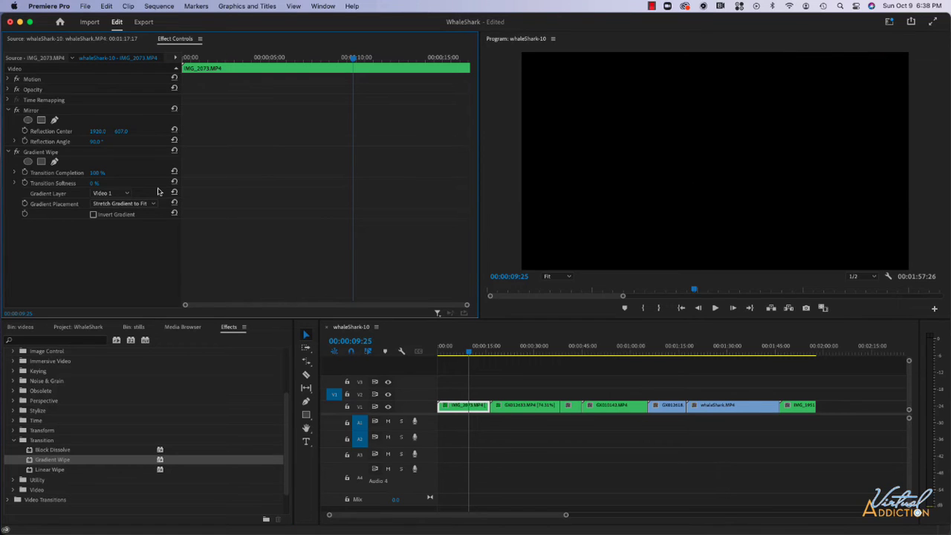
- Keyframe Transition Completion from 100% at clip start to 0% near four seconds and preview the fade-in
{"action": "left_click", "coordinate": [449, 351]}
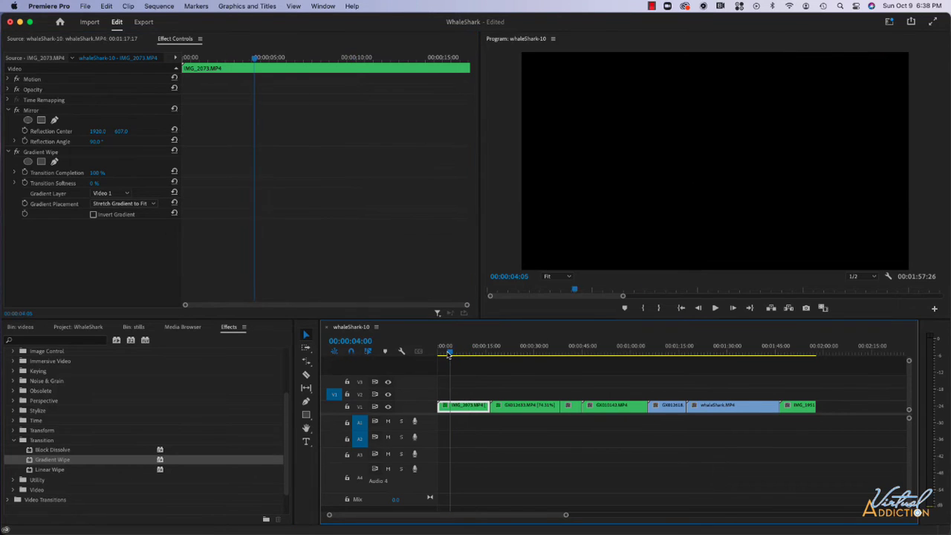
{"action": "left_click", "coordinate": [470, 353]}
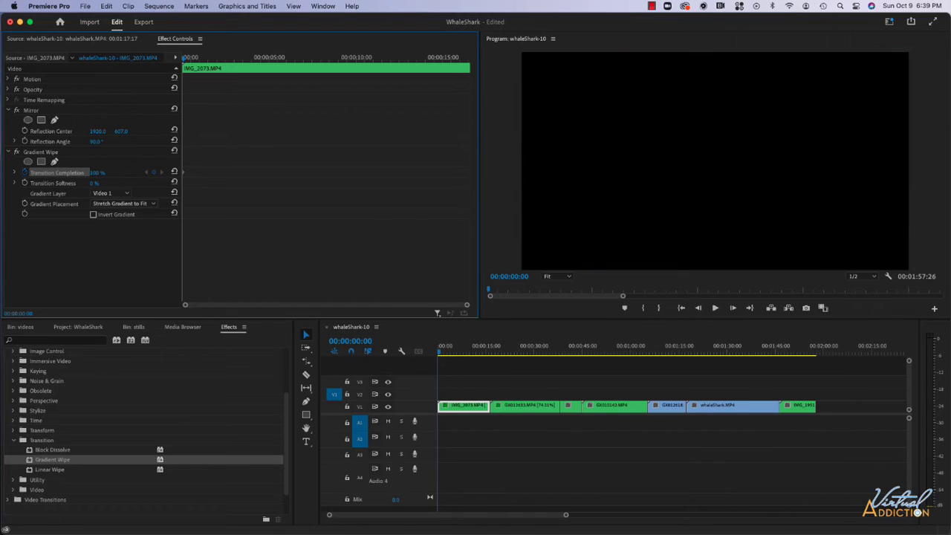
{"action": "left_click_drag", "start_coordinate": [98, 172], "coordinate": [77, 172]}
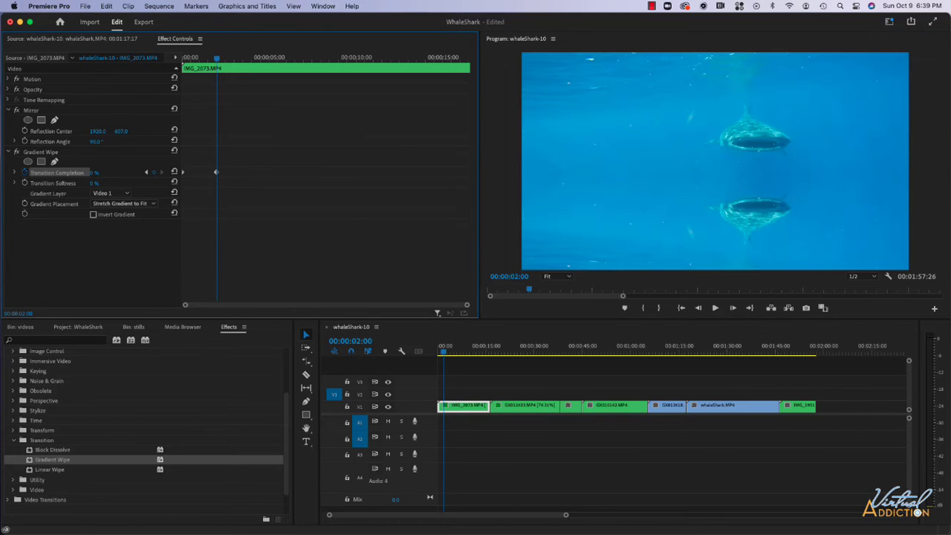
{"action": "mouse_move", "coordinate": [214, 83]}
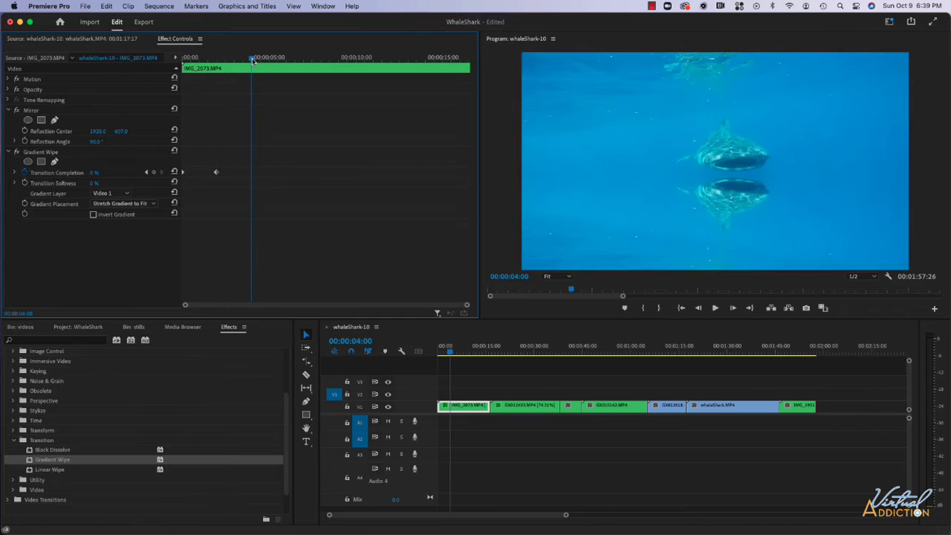
{"action": "left_click", "coordinate": [714, 308]}
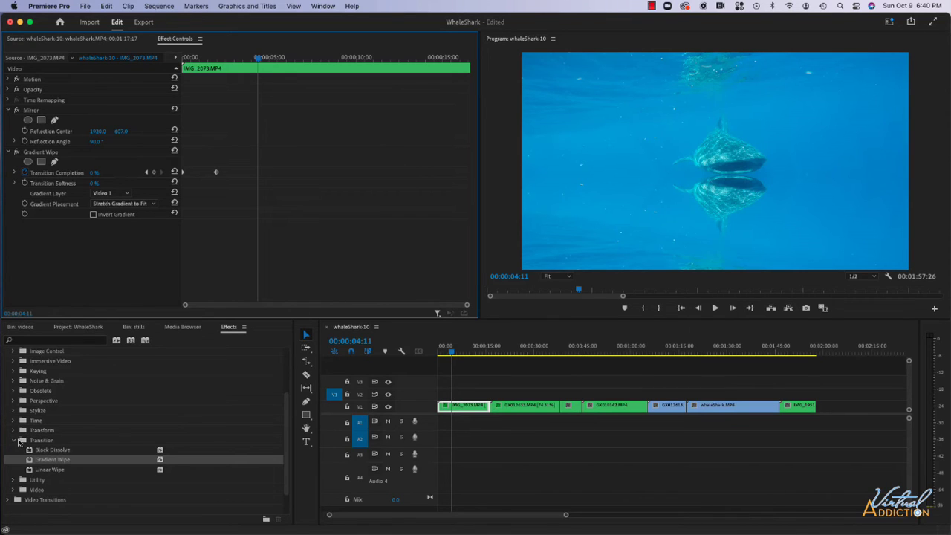
{"action": "left_click", "coordinate": [13, 440]}
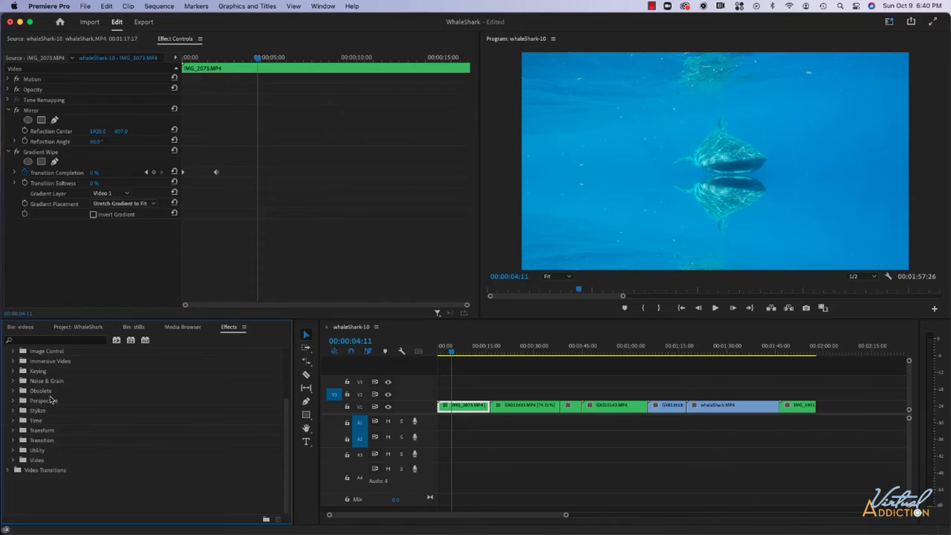
{"action": "left_click", "coordinate": [56, 339]}
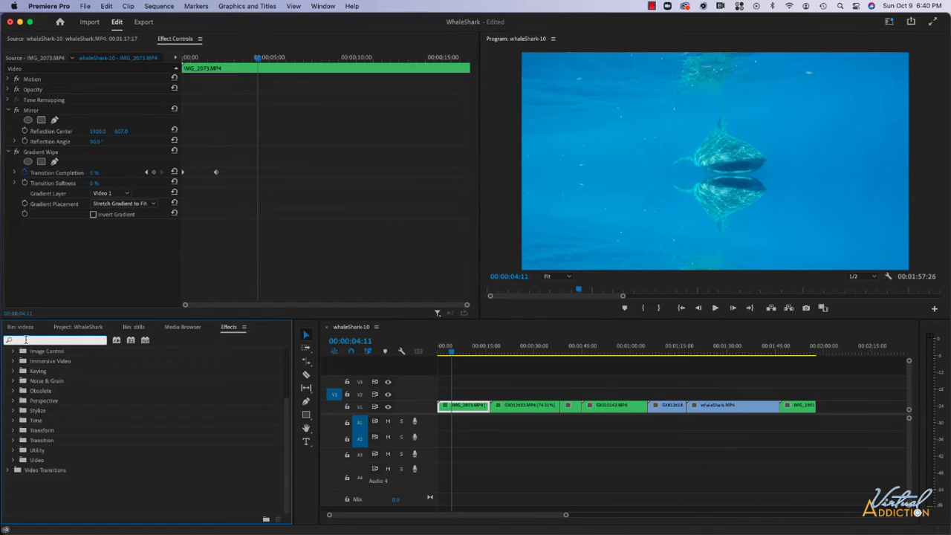
{"action": "type", "text": "d"}
{"action": "type", "text": "color"}
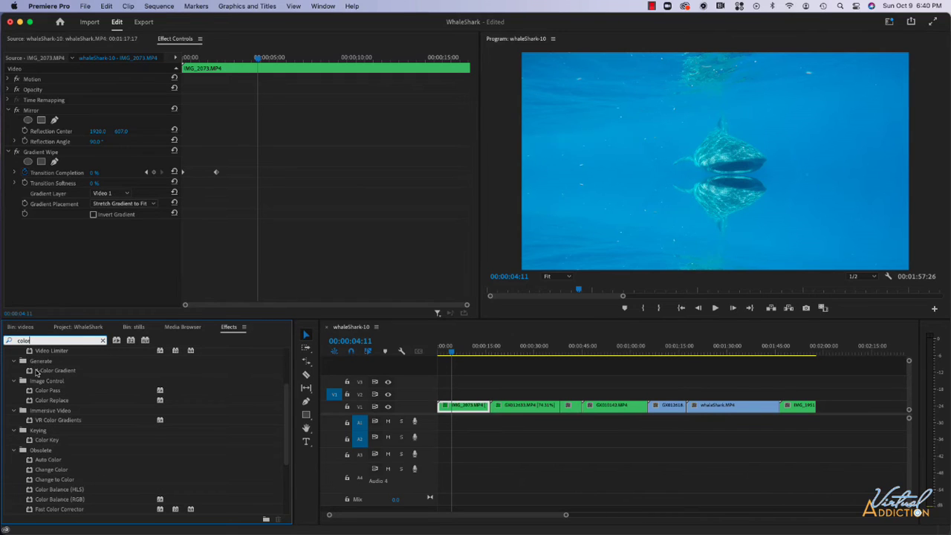
{"action": "left_click", "coordinate": [55, 370]}
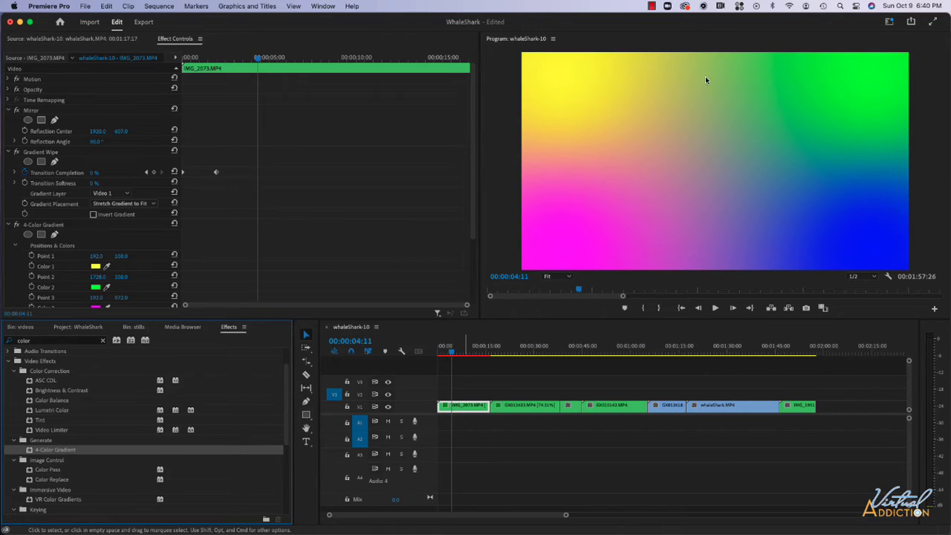
{"action": "mouse_move", "coordinate": [555, 221]}
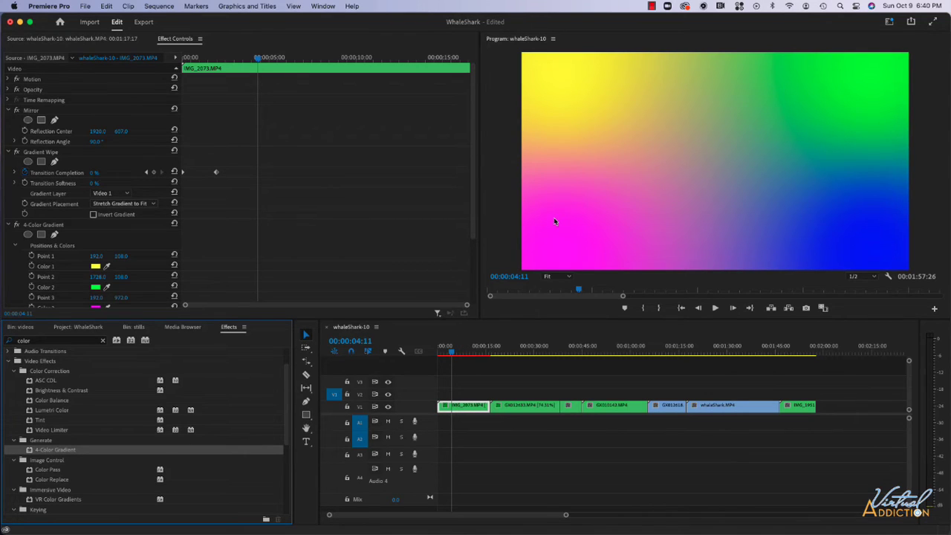
- Scroll to the 4-Color Gradient properties and list its Blending Mode choices
{"action": "scroll", "scroll_direction": "down", "scroll_amount": 3}
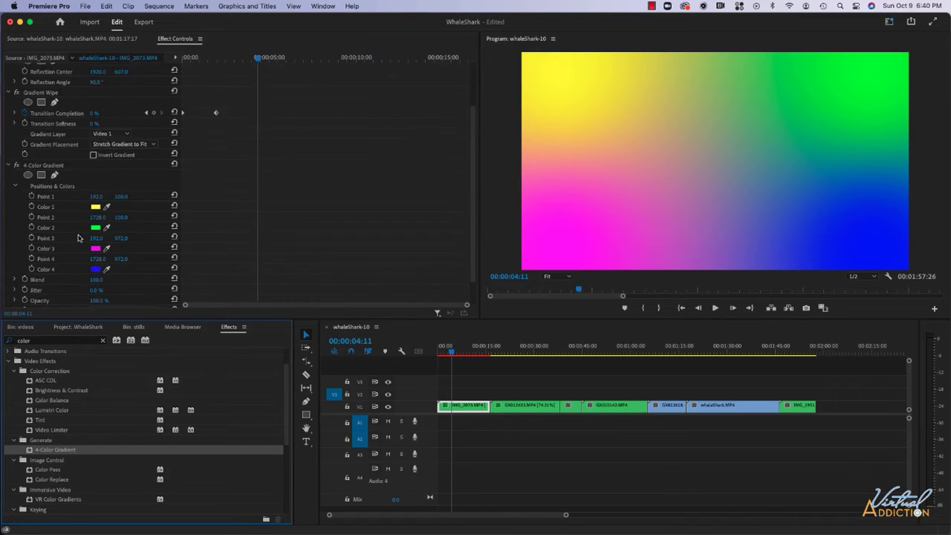
{"action": "scroll", "scroll_direction": "down", "scroll_amount": 3}
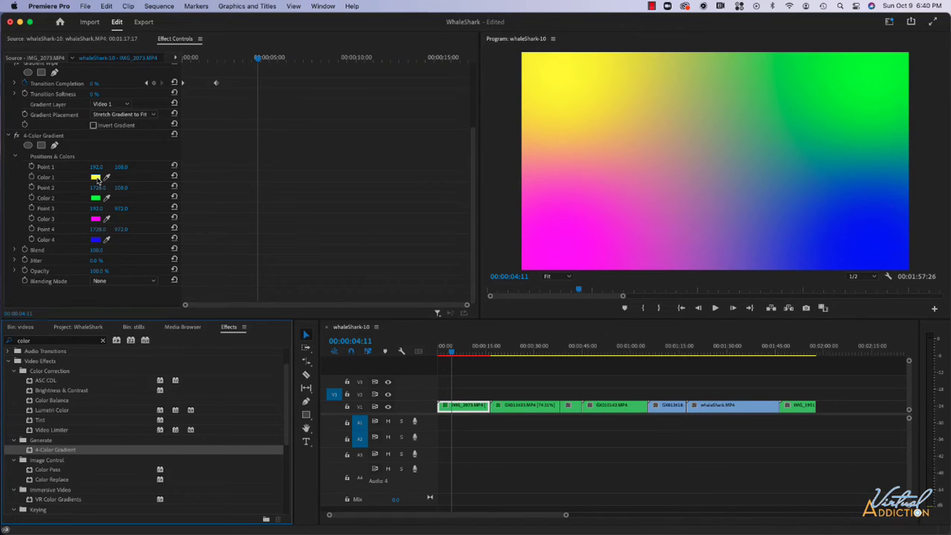
{"action": "mouse_move", "coordinate": [98, 258]}
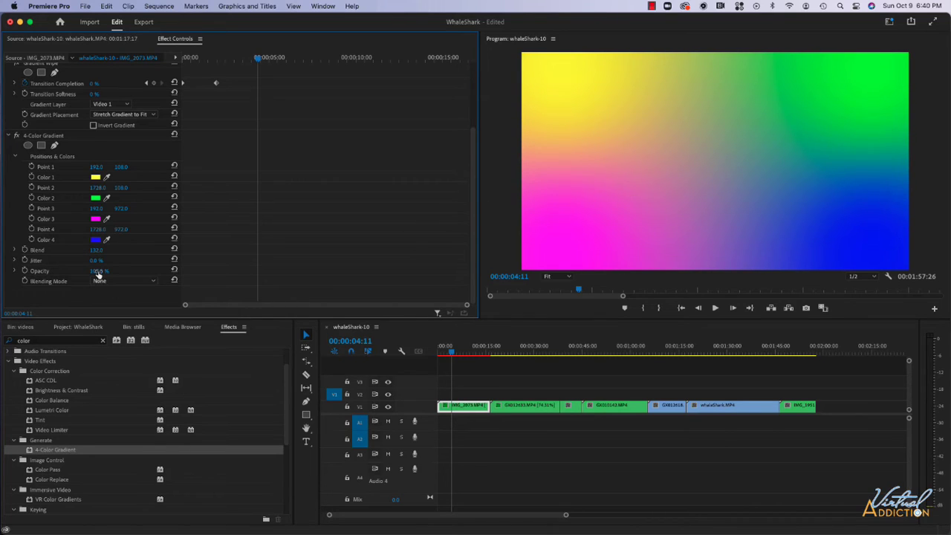
{"action": "mouse_move", "coordinate": [112, 193]}
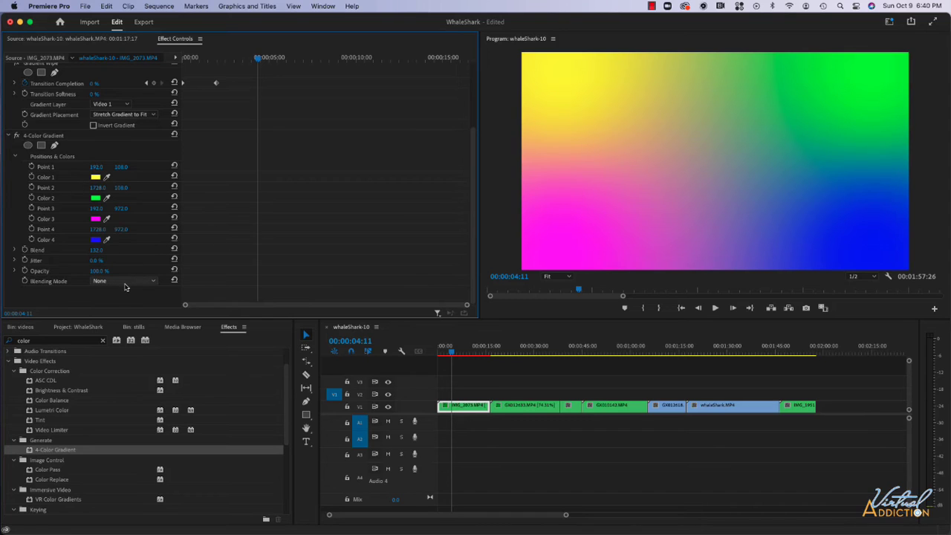
{"action": "left_click", "coordinate": [125, 281]}
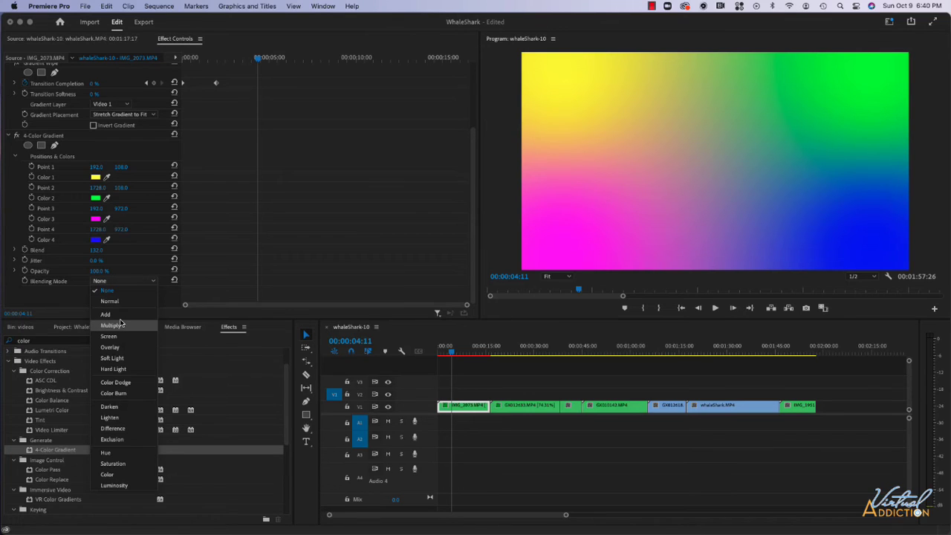
- Compare Multiply, Screen, Overlay, Soft Light and Color Dodge, settle on Overlay, and return the playhead to the start
{"action": "left_click", "coordinate": [110, 326]}
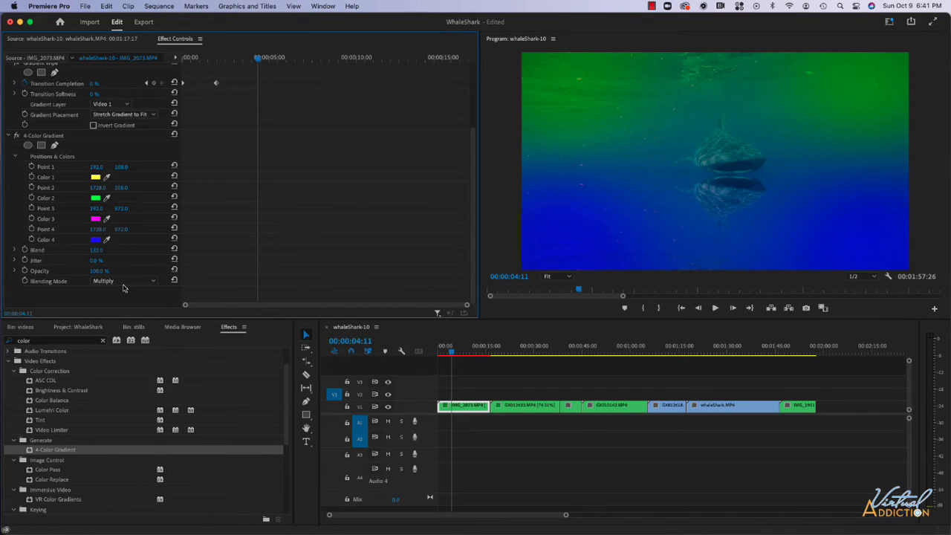
{"action": "left_click", "coordinate": [127, 281]}
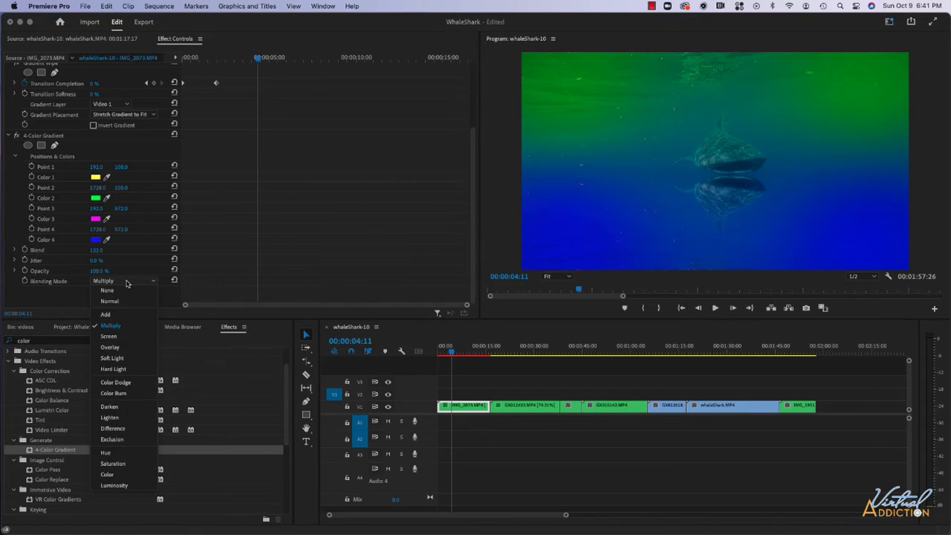
{"action": "mouse_move", "coordinate": [113, 336]}
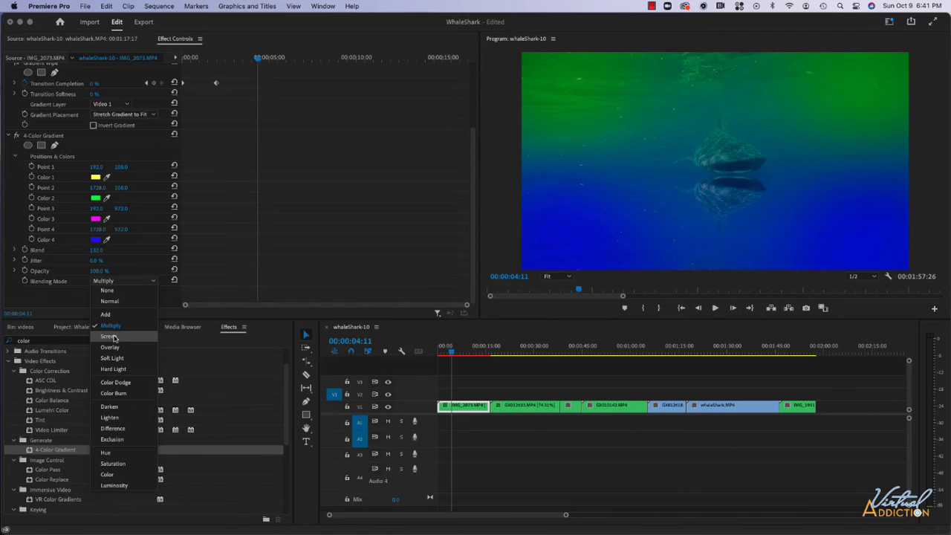
{"action": "left_click", "coordinate": [110, 336]}
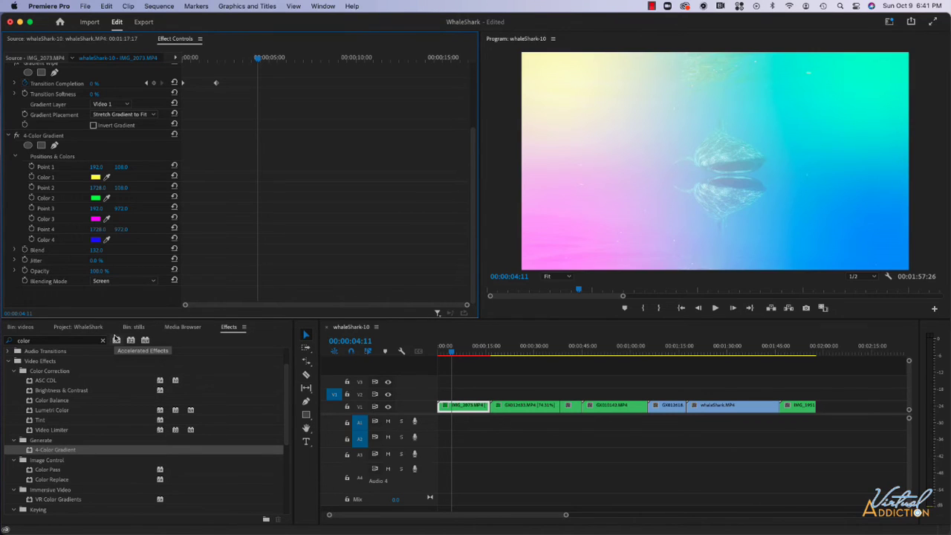
{"action": "mouse_move", "coordinate": [721, 141]}
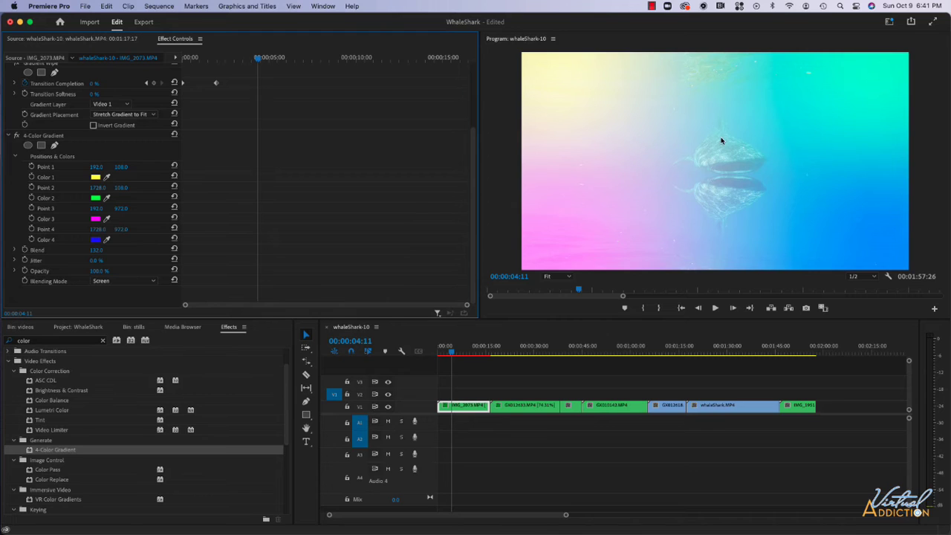
{"action": "left_click", "coordinate": [122, 281]}
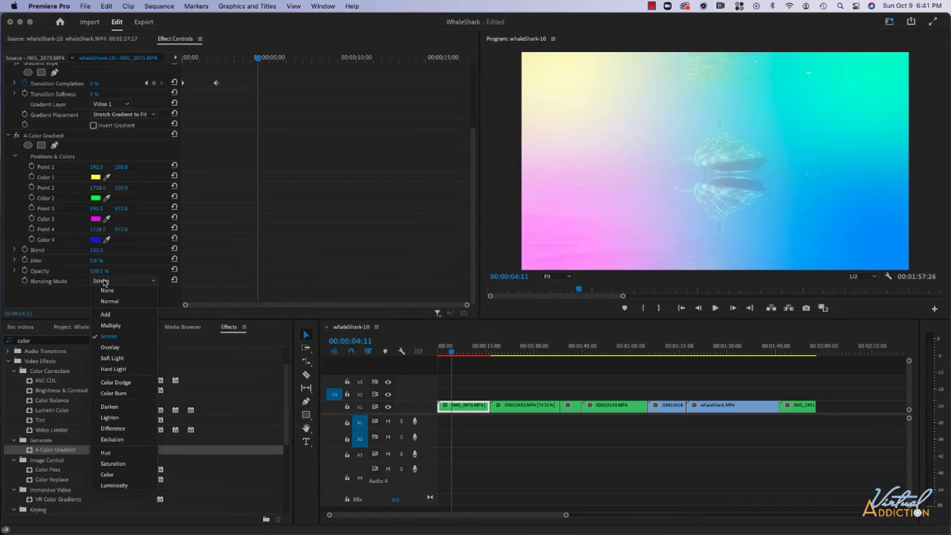
{"action": "left_click", "coordinate": [110, 348]}
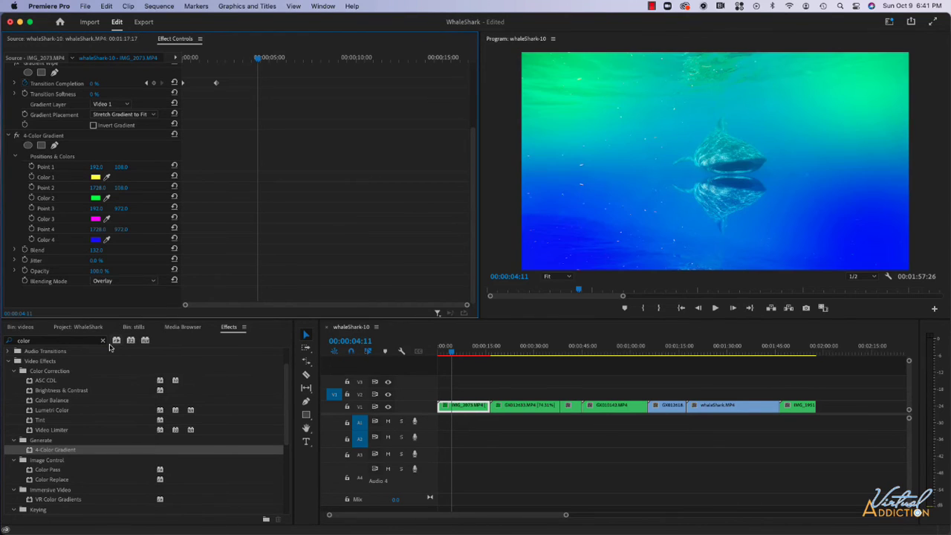
{"action": "left_click", "coordinate": [122, 279]}
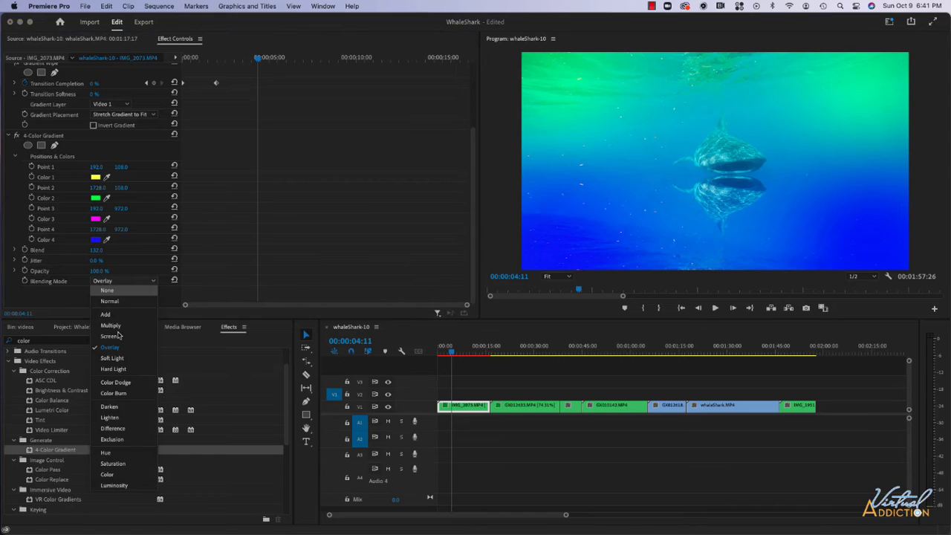
{"action": "left_click", "coordinate": [113, 358]}
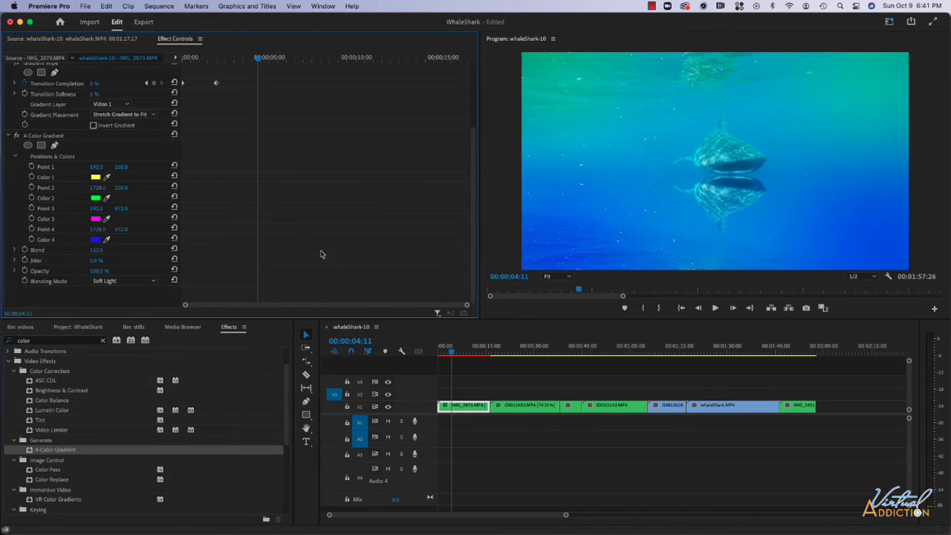
{"action": "left_click", "coordinate": [121, 281]}
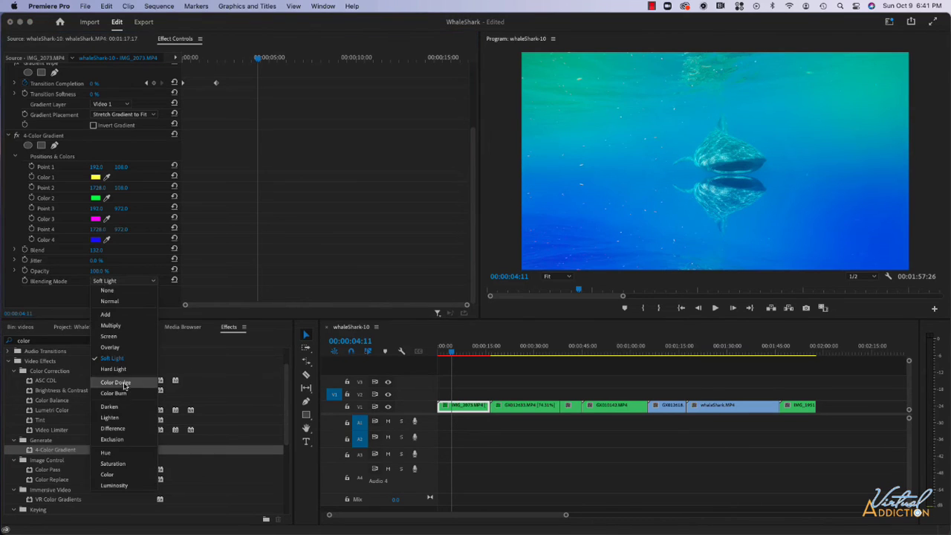
{"action": "left_click", "coordinate": [116, 381]}
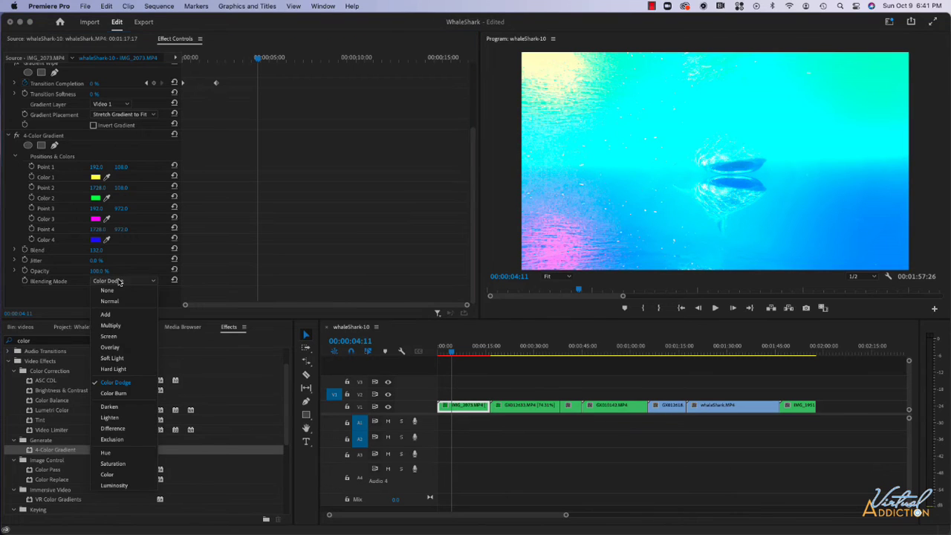
{"action": "mouse_move", "coordinate": [110, 348]}
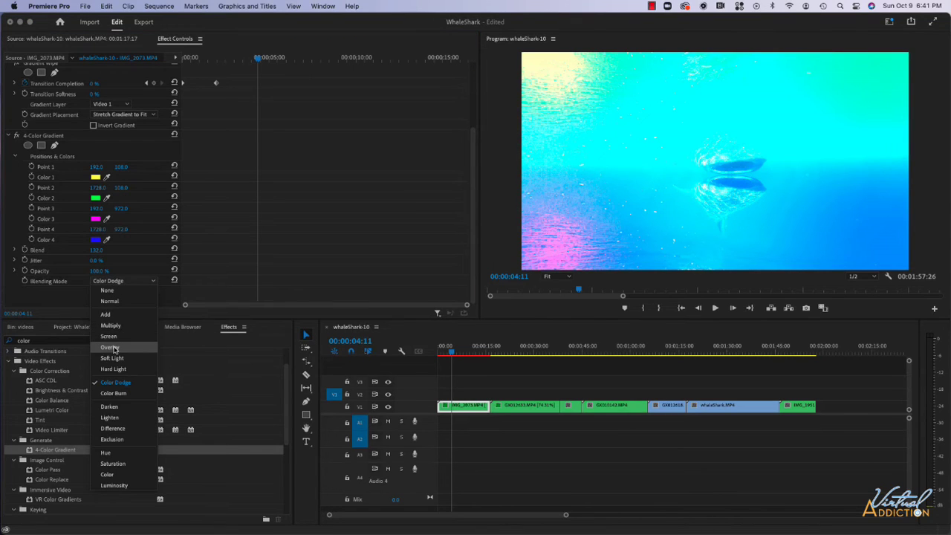
{"action": "left_click", "coordinate": [110, 347]}
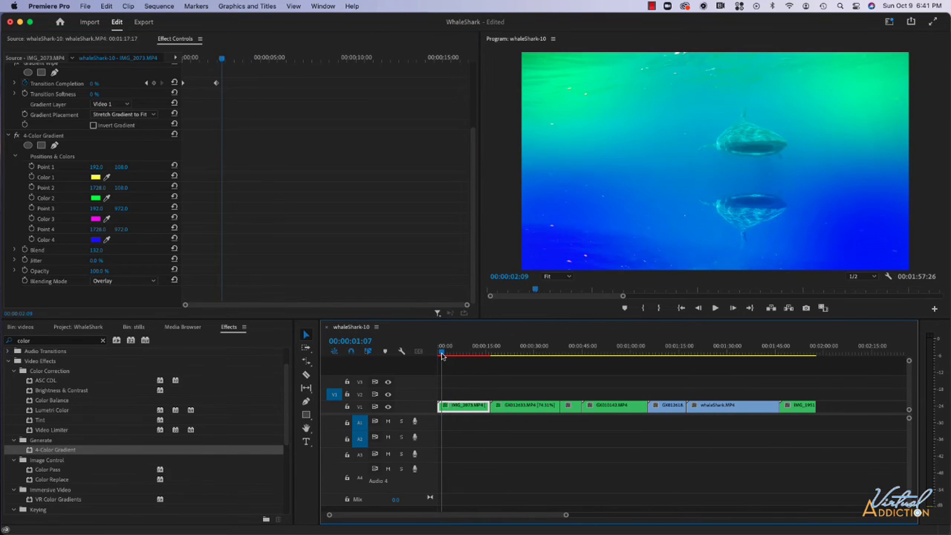
{"action": "left_click", "coordinate": [440, 352]}
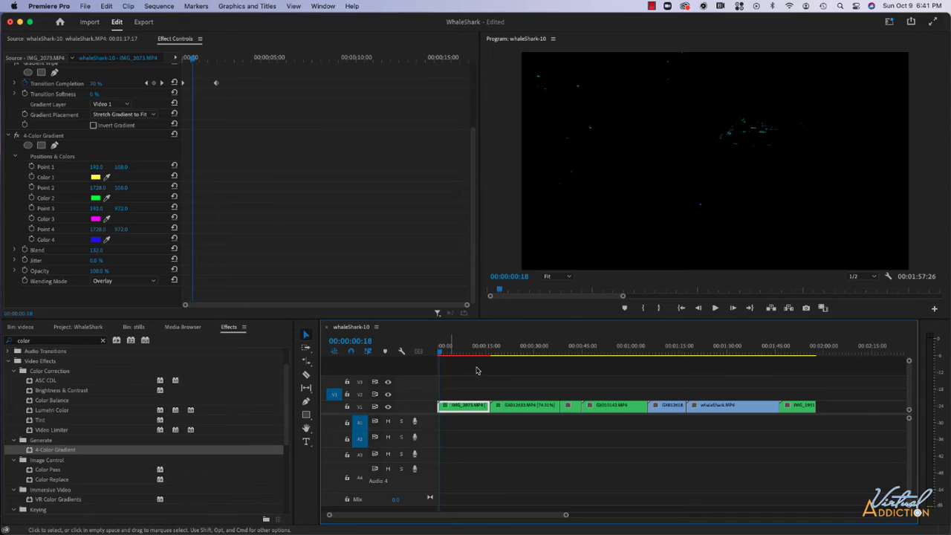
{"action": "mouse_move", "coordinate": [452, 363]}
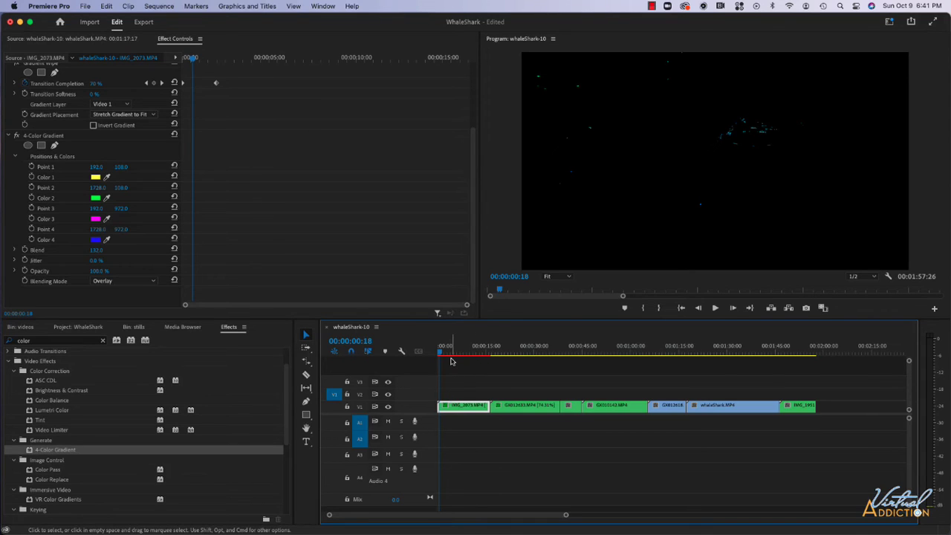
{"action": "mouse_move", "coordinate": [459, 362]}
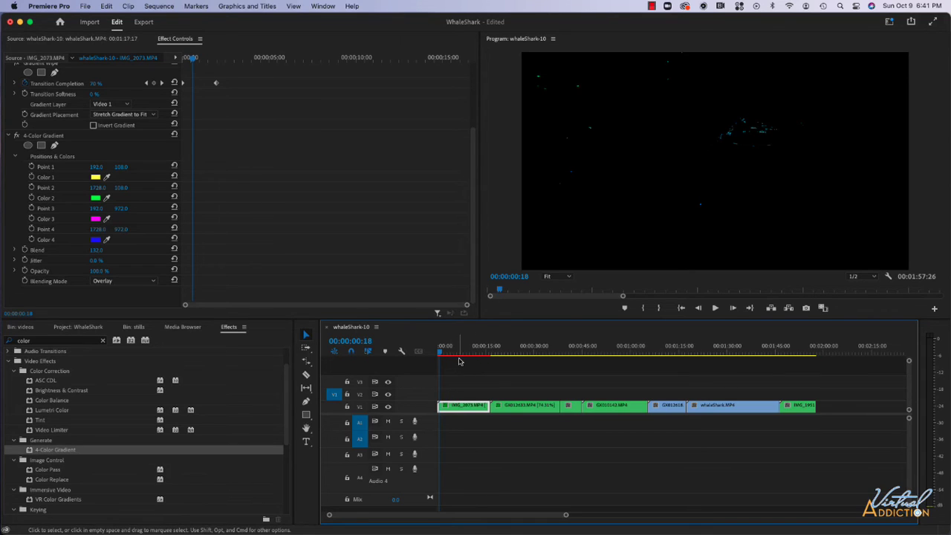
{"action": "left_click", "coordinate": [713, 307]}
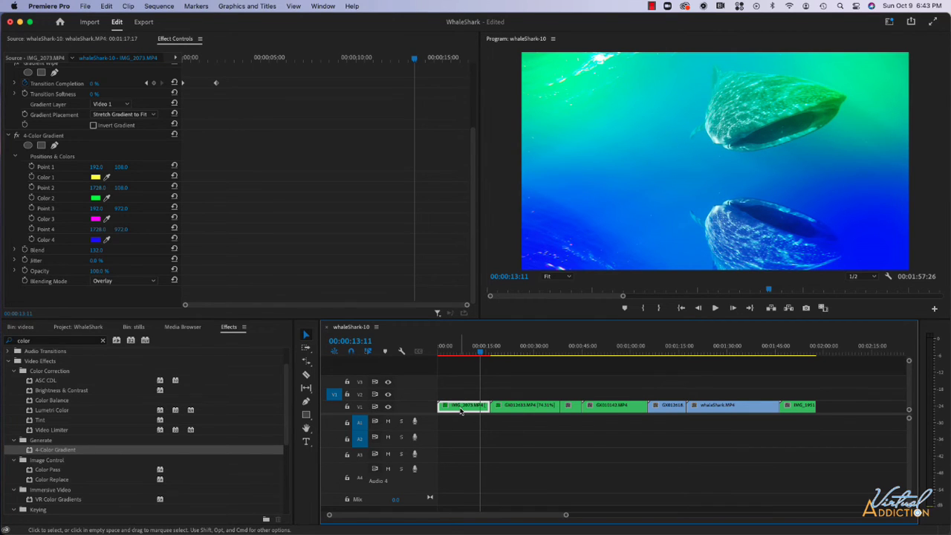
{"action": "left_click", "coordinate": [460, 355]}
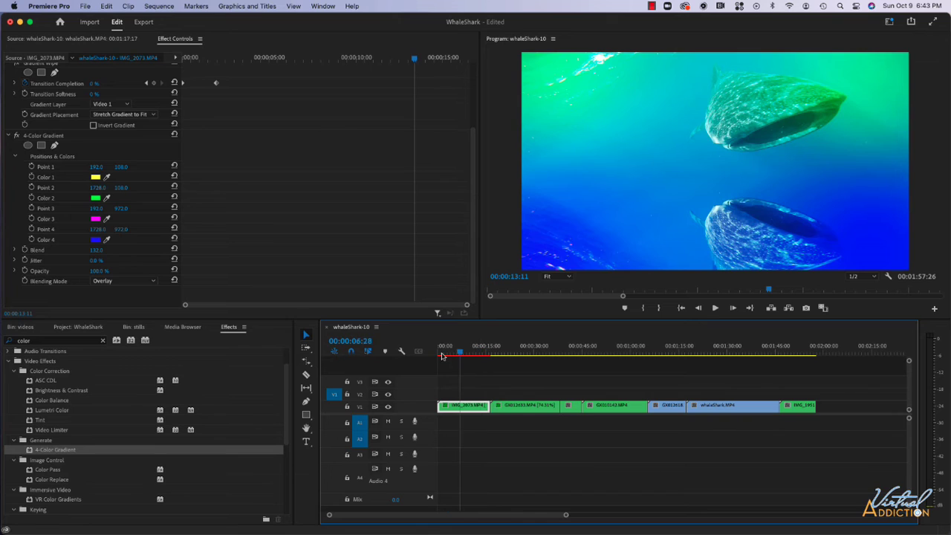
{"action": "left_click", "coordinate": [438, 353]}
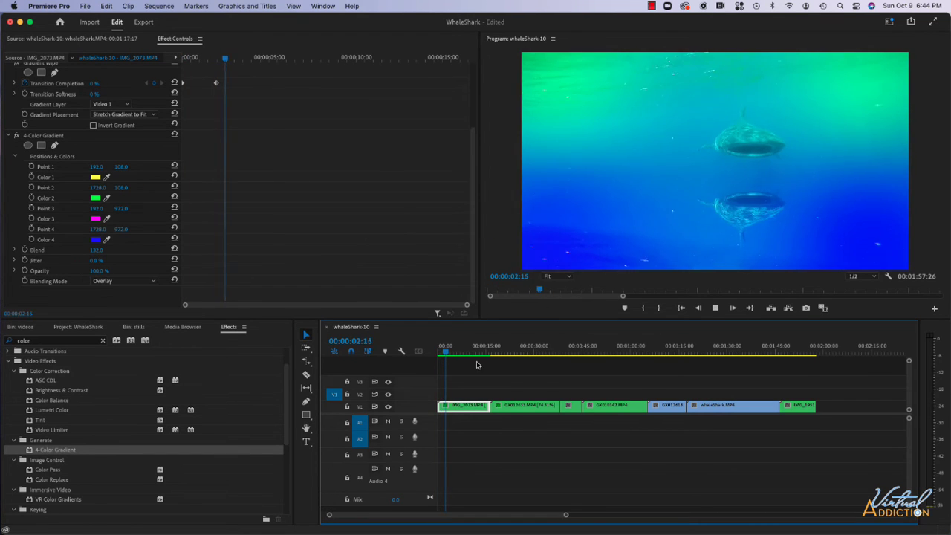
{"action": "left_click", "coordinate": [475, 354]}
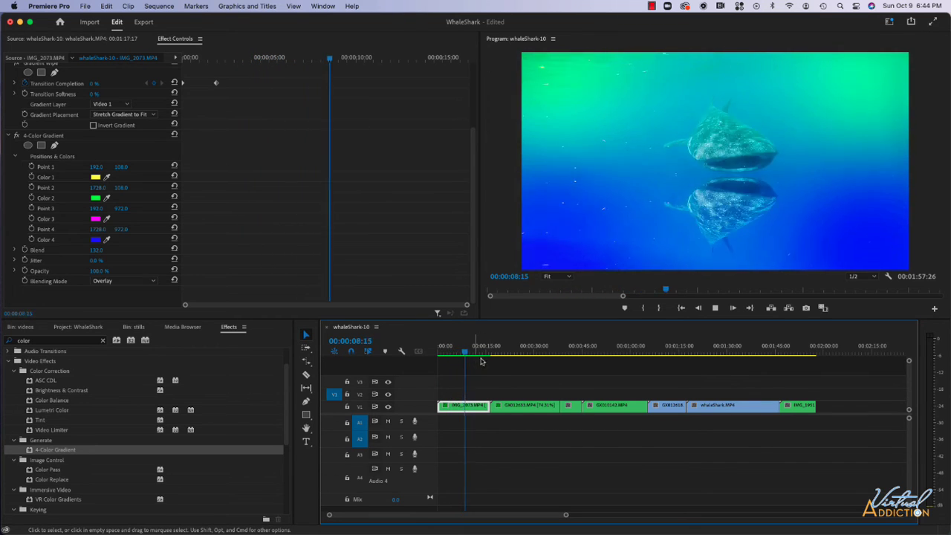
{"action": "left_click", "coordinate": [469, 350]}
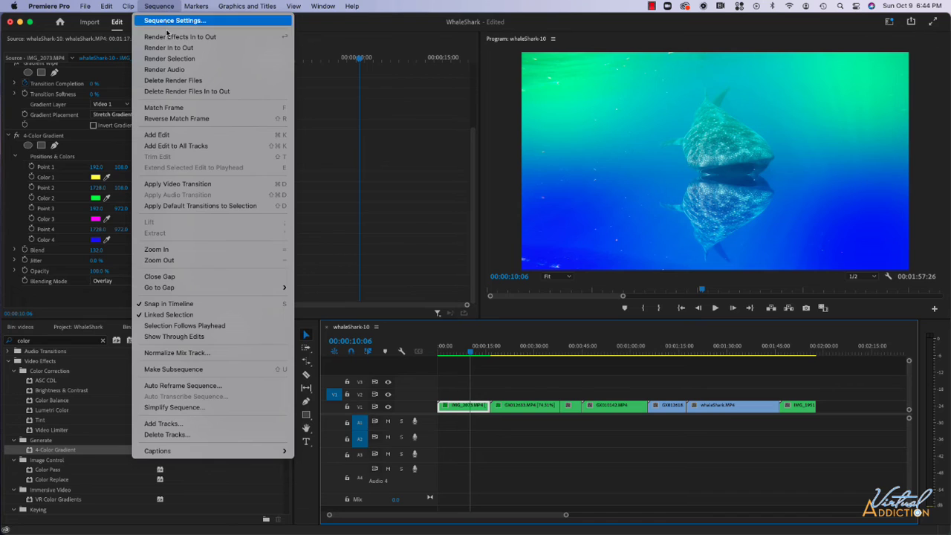
{"action": "mouse_move", "coordinate": [169, 59]}
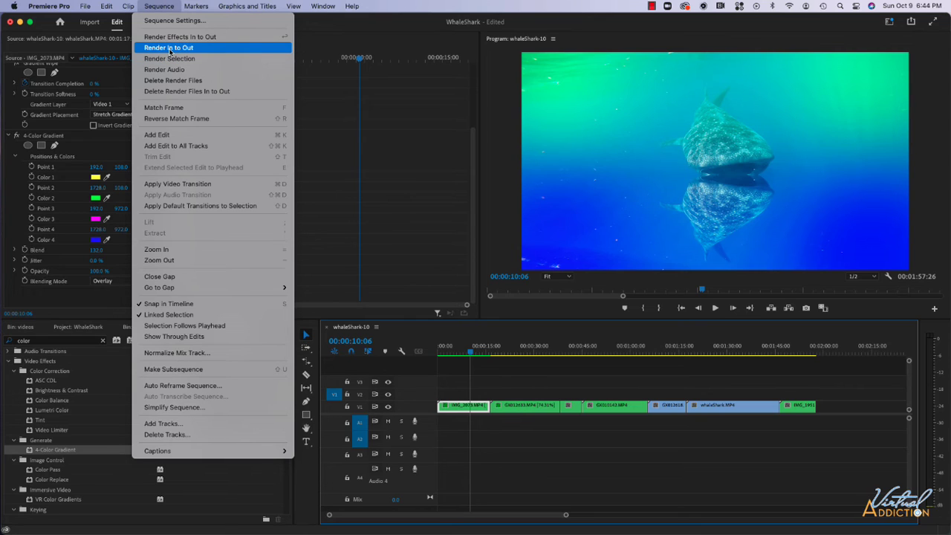
{"action": "mouse_move", "coordinate": [520, 330]}
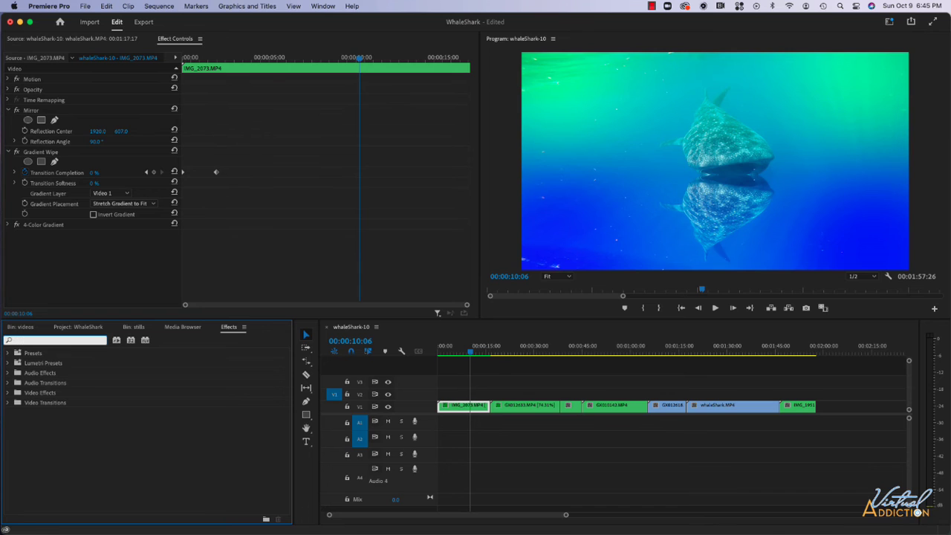
- Find the Black & White effect by searching 'black' and apply it to the whale shark clip
{"action": "type", "text": "black"}
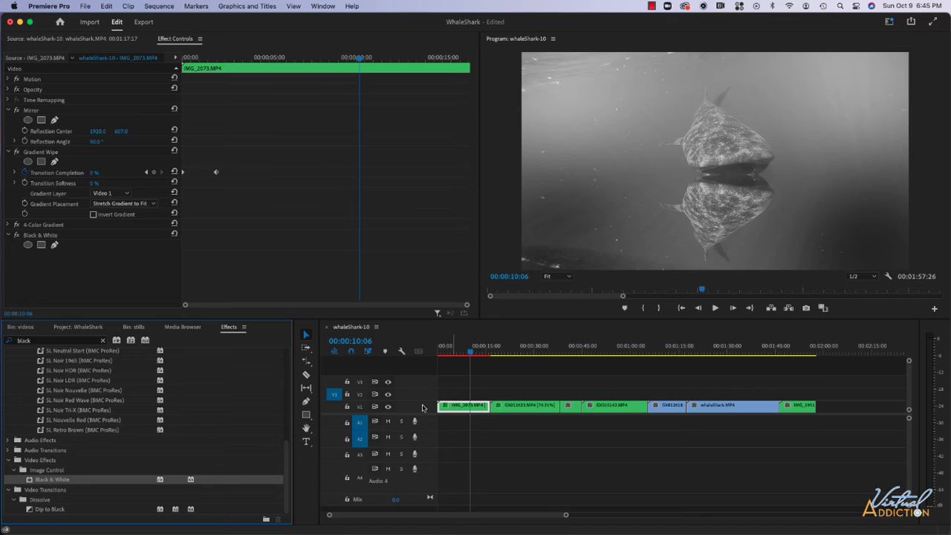
{"action": "mouse_move", "coordinate": [122, 261]}
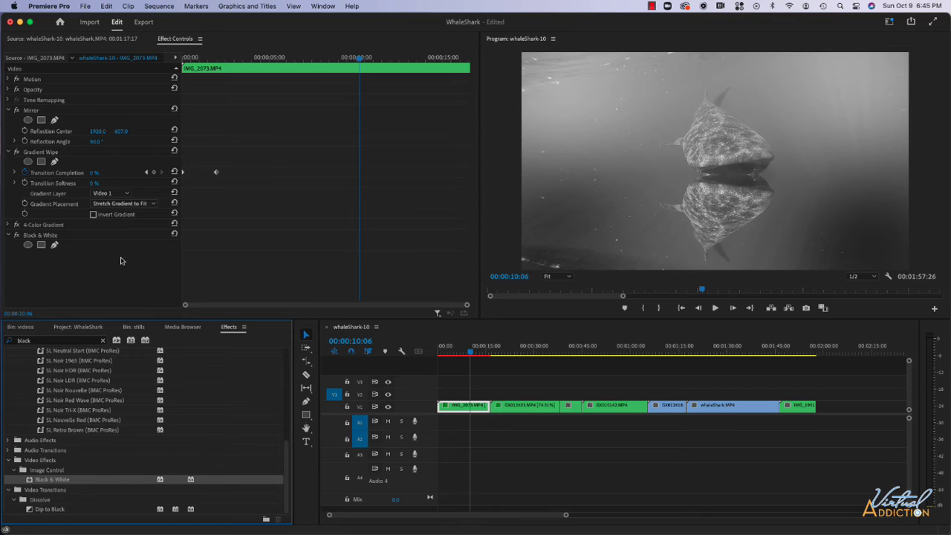
{"action": "mouse_move", "coordinate": [557, 211]}
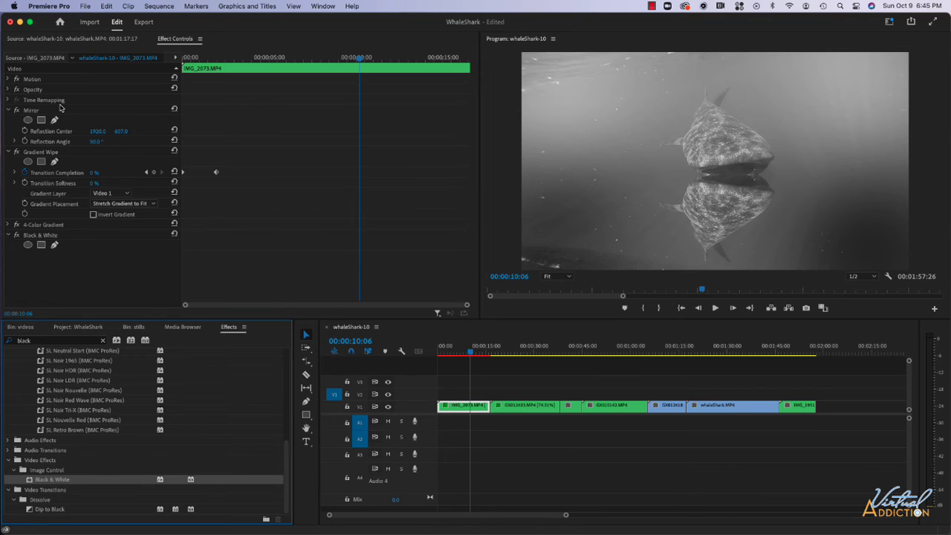
{"action": "mouse_move", "coordinate": [67, 235]}
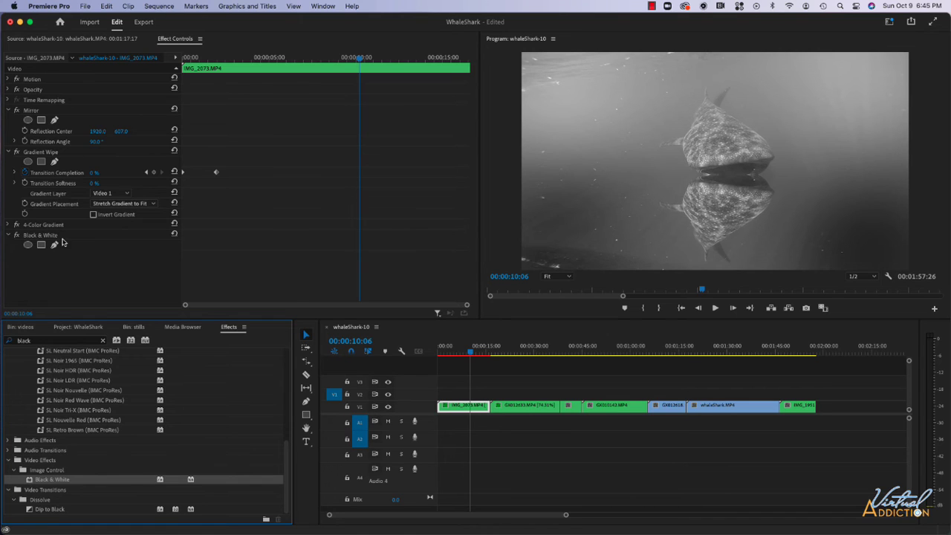
- Move Black & White above 4-Color Gradient in Effect Controls so the gradient tints the grayscale shark
{"action": "left_click", "coordinate": [42, 234]}
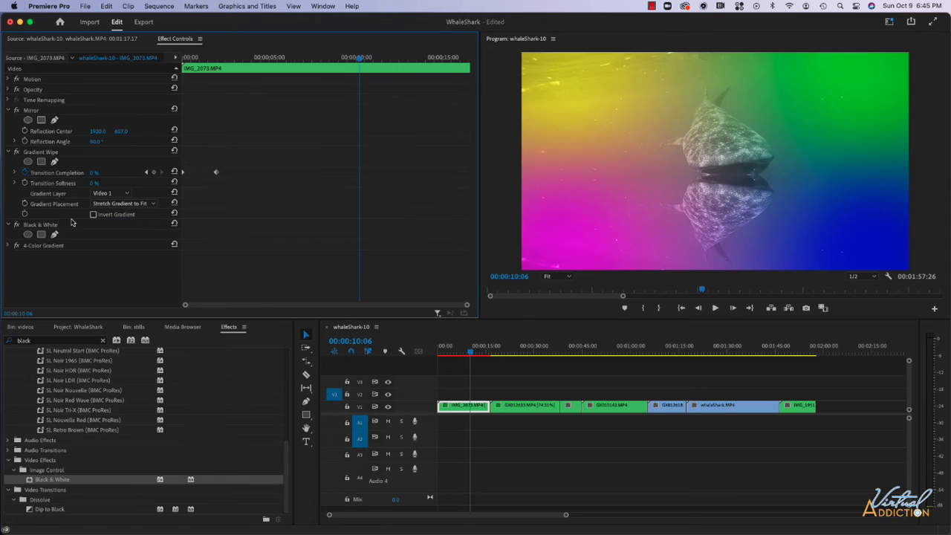
{"action": "mouse_move", "coordinate": [654, 147]}
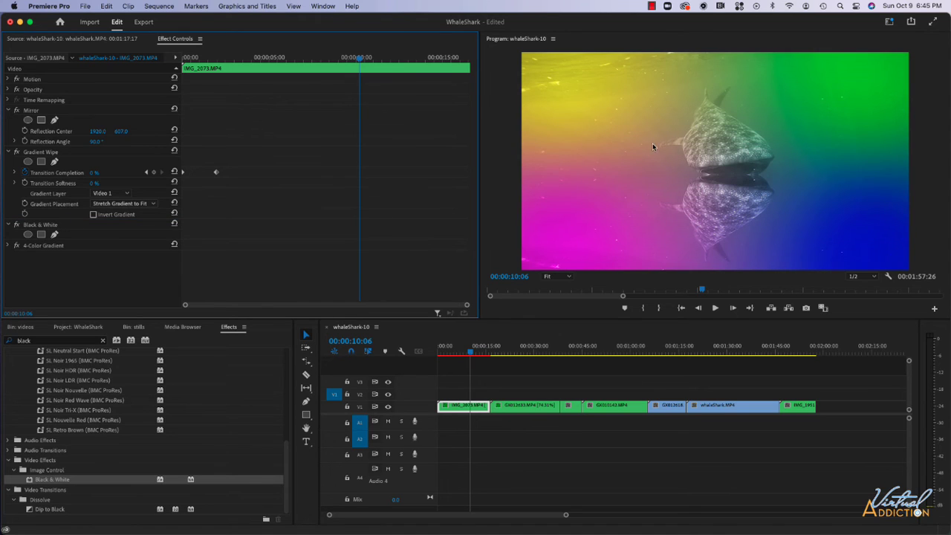
{"action": "mouse_move", "coordinate": [777, 148]}
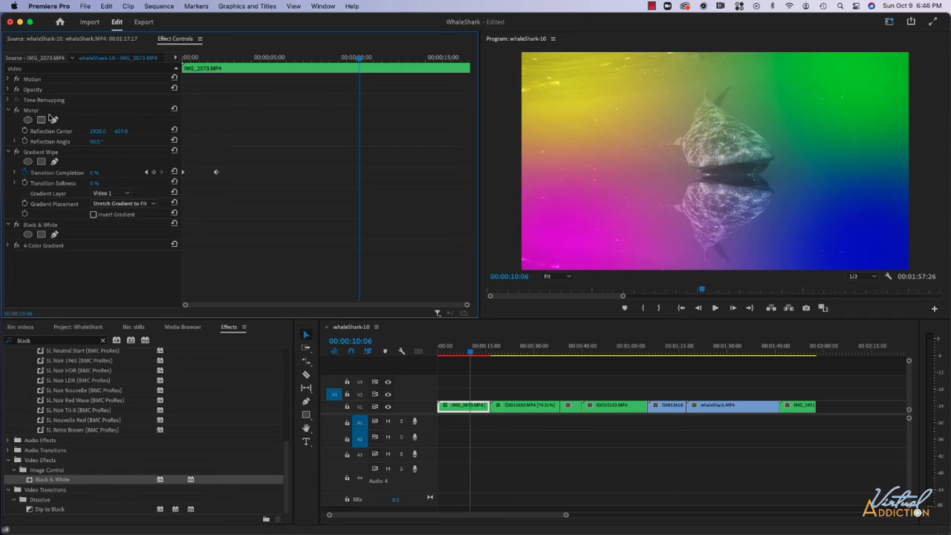
{"action": "mouse_move", "coordinate": [87, 368]}
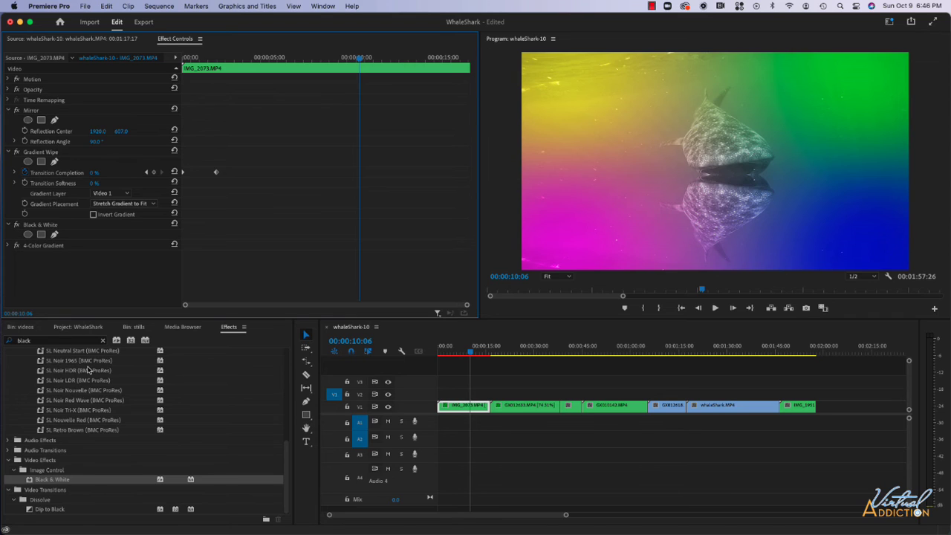
{"action": "mouse_move", "coordinate": [71, 219]}
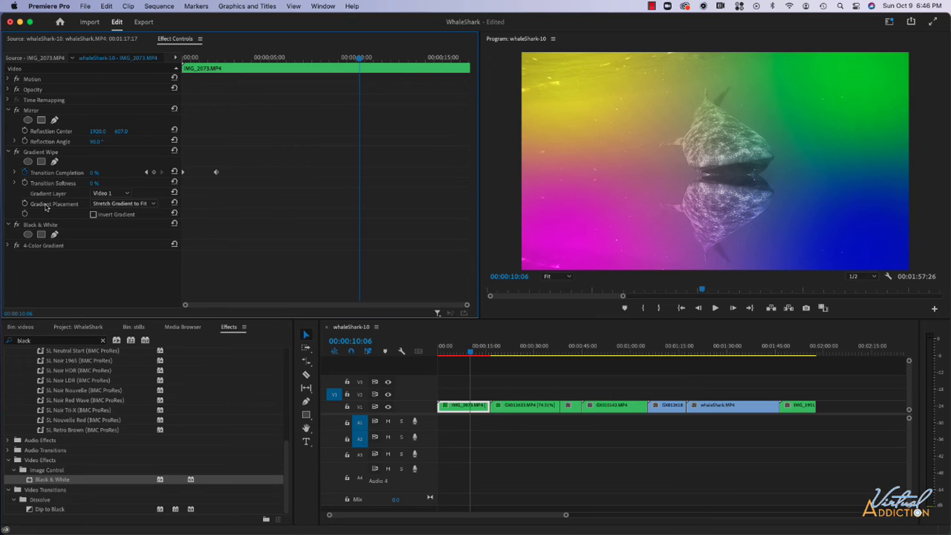
{"action": "mouse_move", "coordinate": [17, 229]}
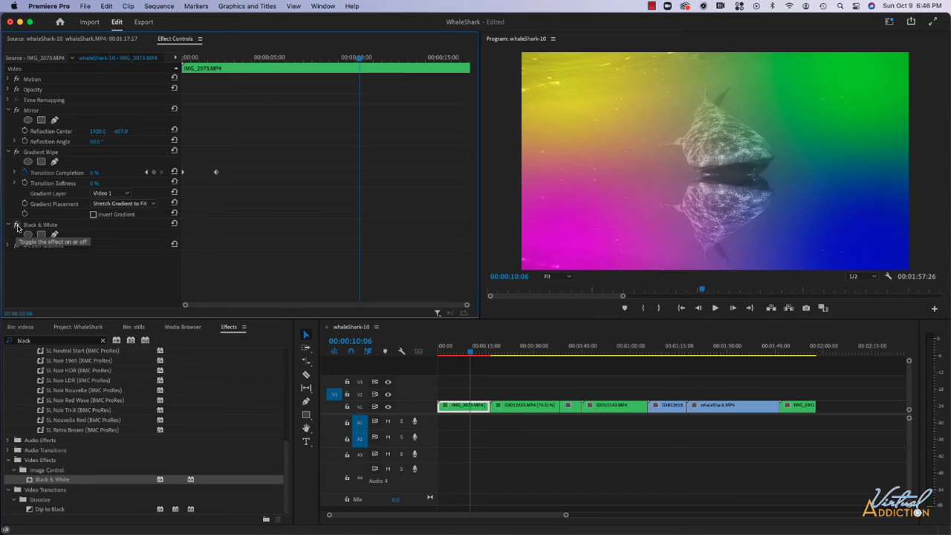
- Toggle Black & White off and on to compare, leaving it and 4-Color Gradient bypassed
{"action": "left_click", "coordinate": [16, 235]}
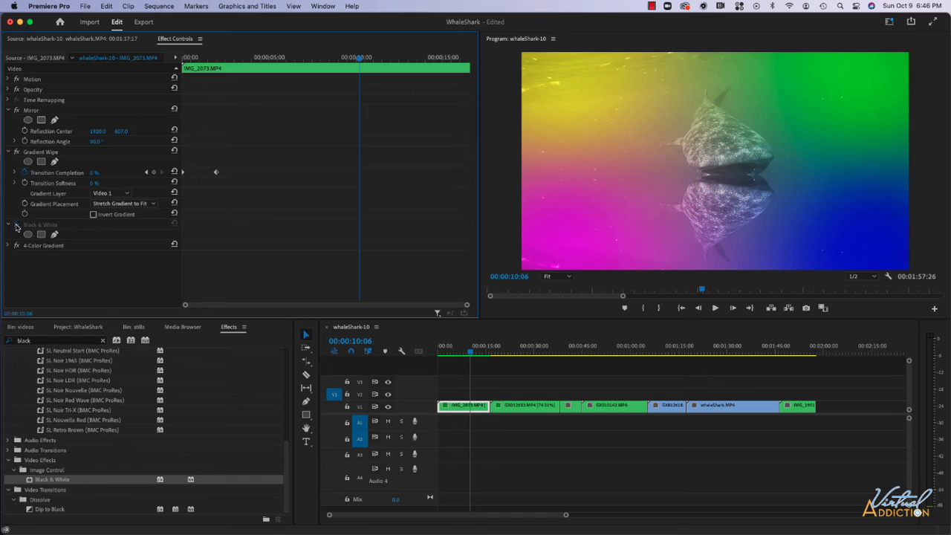
{"action": "left_click", "coordinate": [9, 226]}
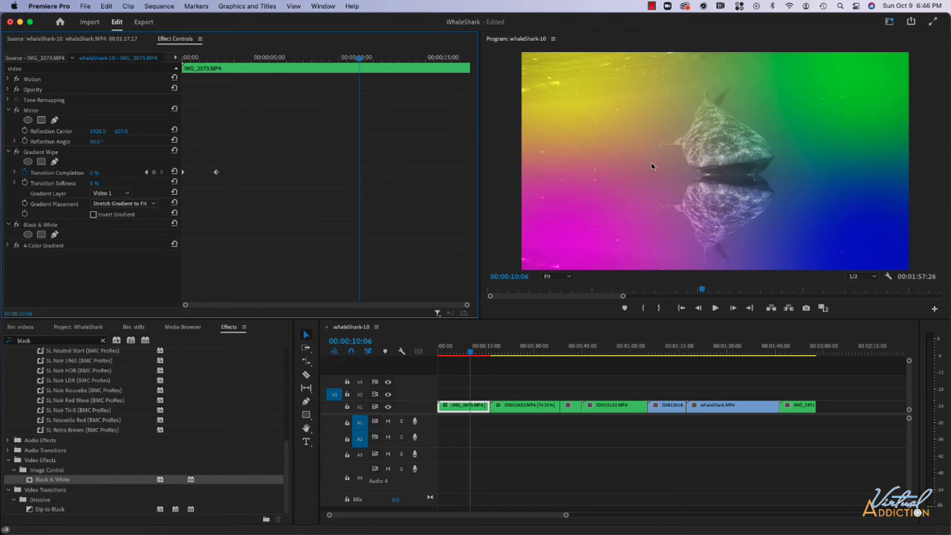
{"action": "mouse_move", "coordinate": [737, 177]}
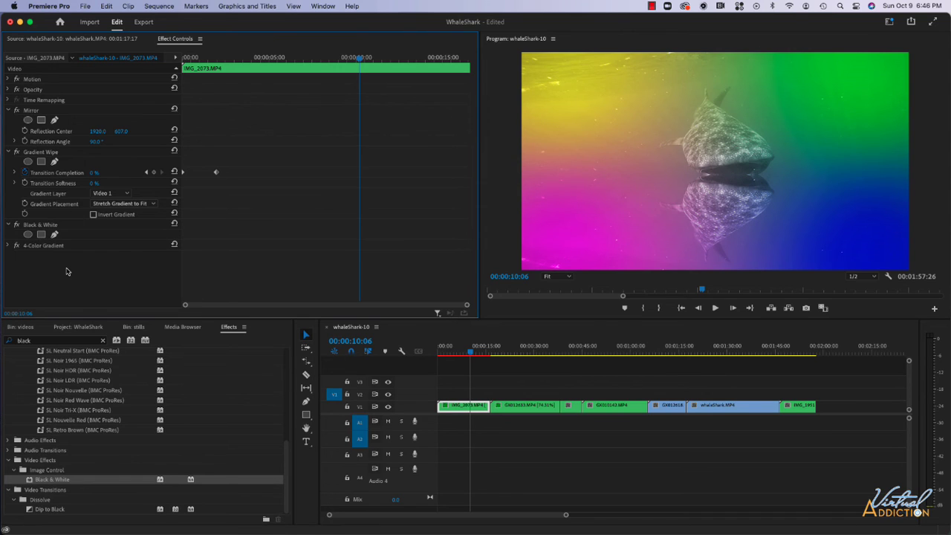
{"action": "mouse_move", "coordinate": [66, 234]}
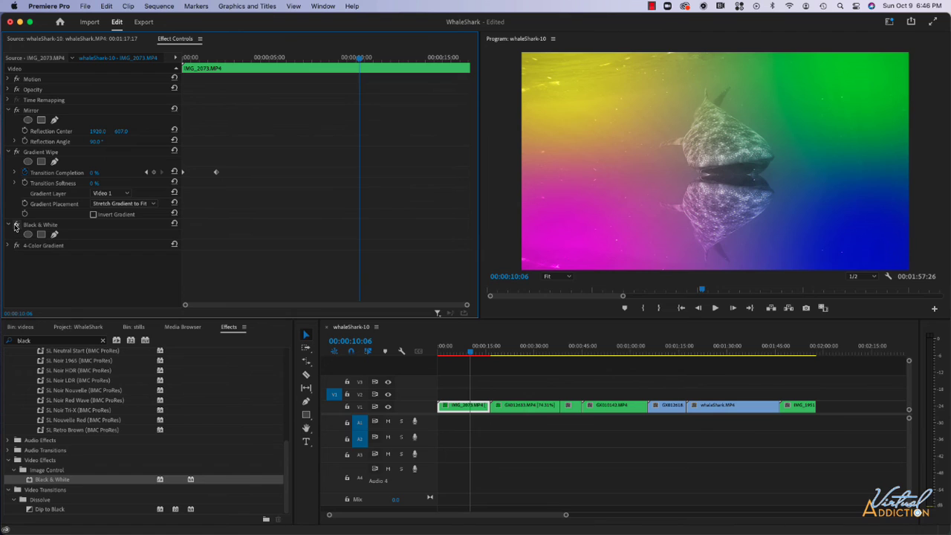
{"action": "mouse_move", "coordinate": [27, 234]}
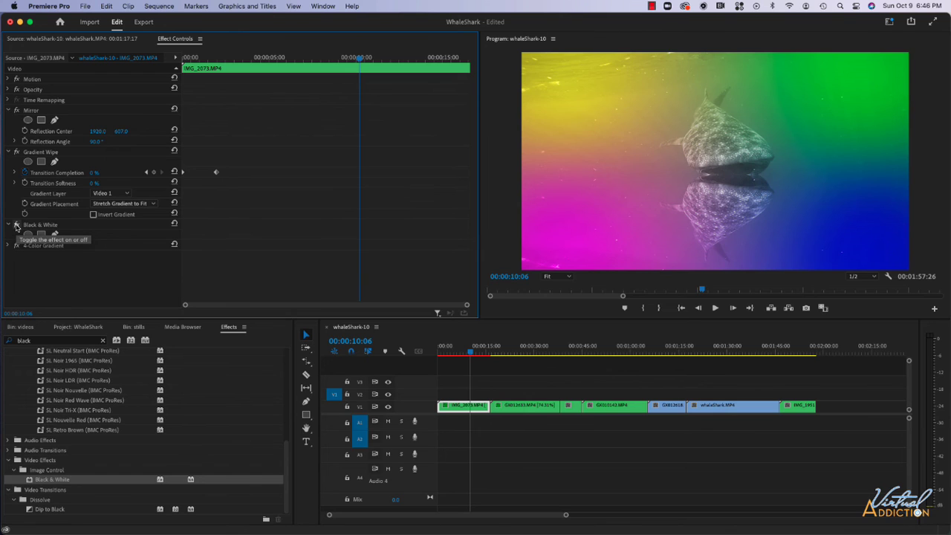
{"action": "left_click", "coordinate": [8, 224]}
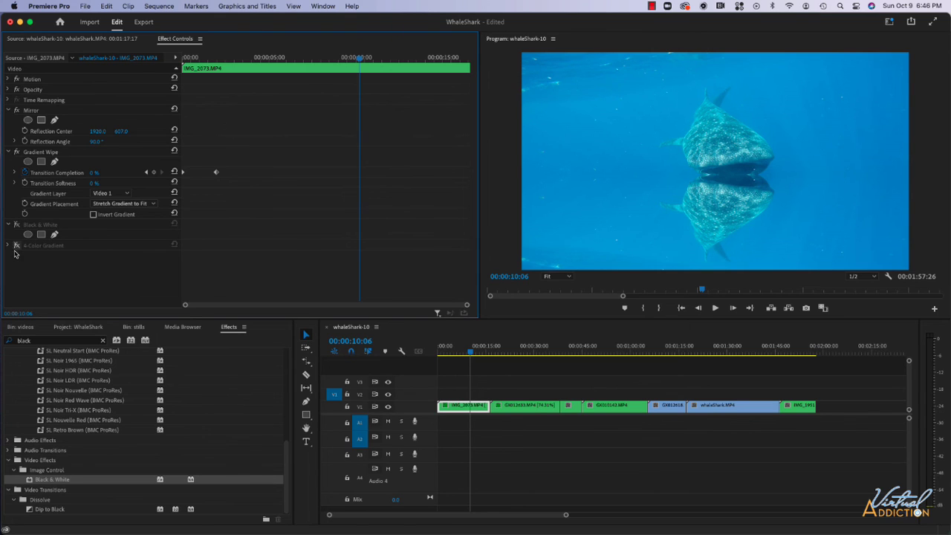
{"action": "mouse_move", "coordinate": [177, 231]}
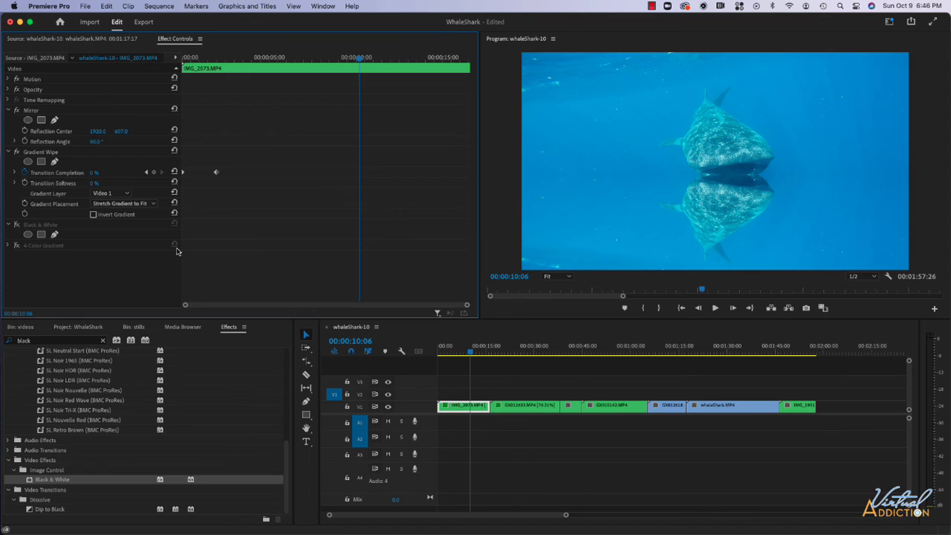
{"action": "mouse_move", "coordinate": [161, 238]}
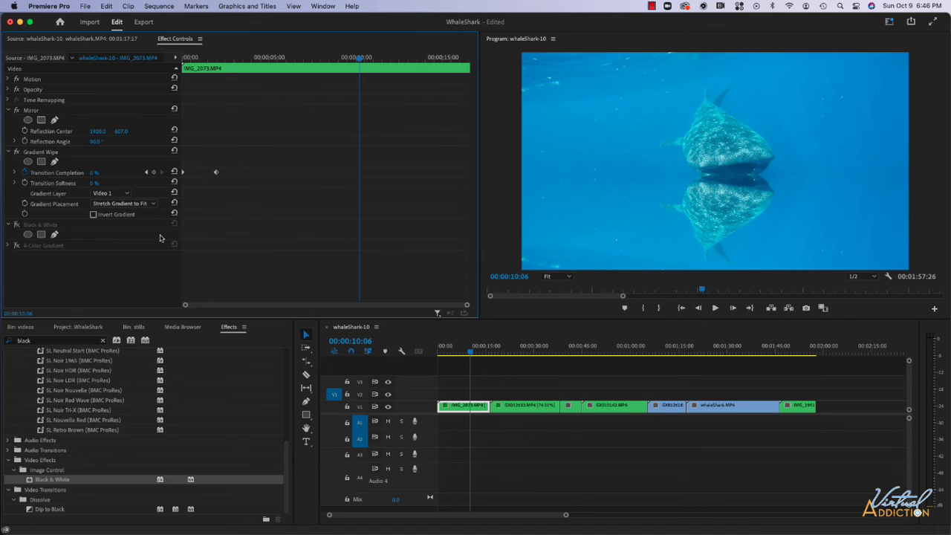
{"action": "mouse_move", "coordinate": [80, 251]}
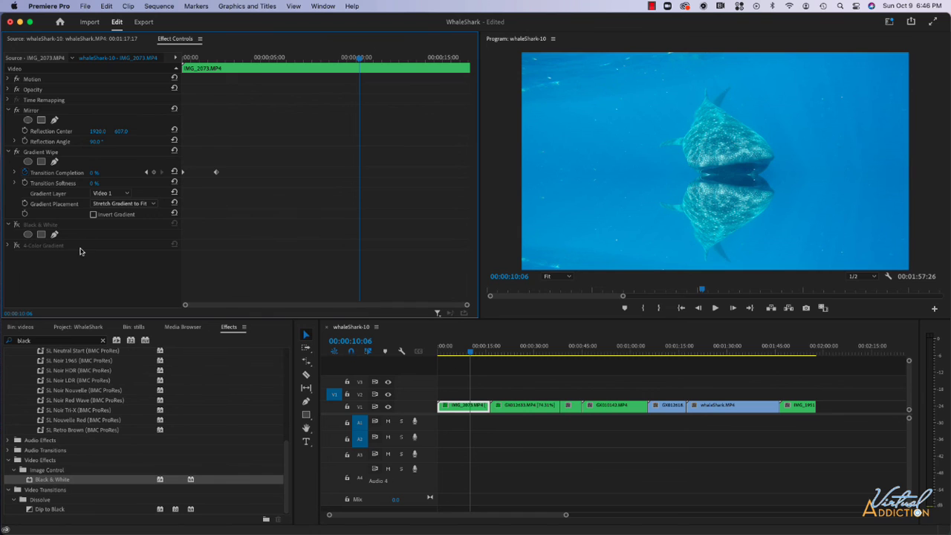
- Switch Black & White and 4-Color Gradient back on, restoring the gradient-tinted grayscale shark
{"action": "left_click", "coordinate": [27, 235]}
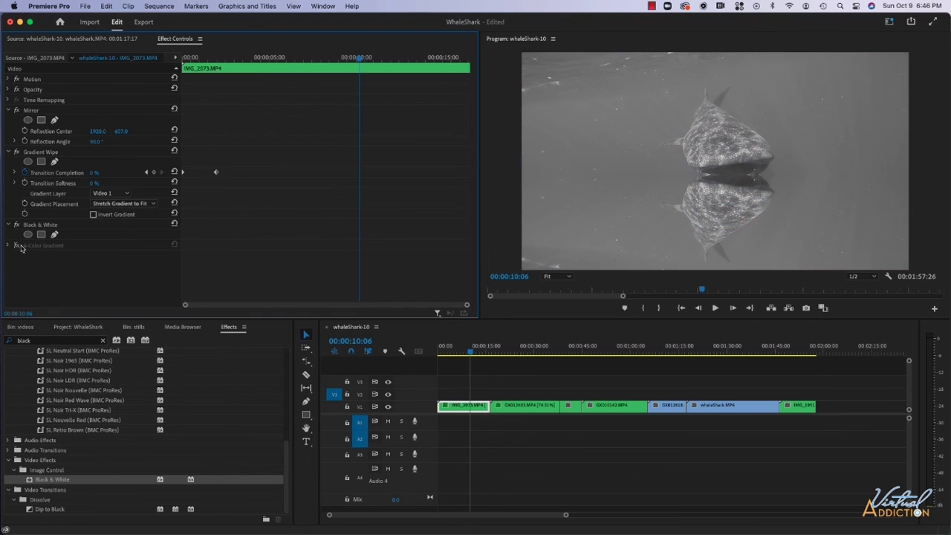
{"action": "left_click", "coordinate": [16, 245]}
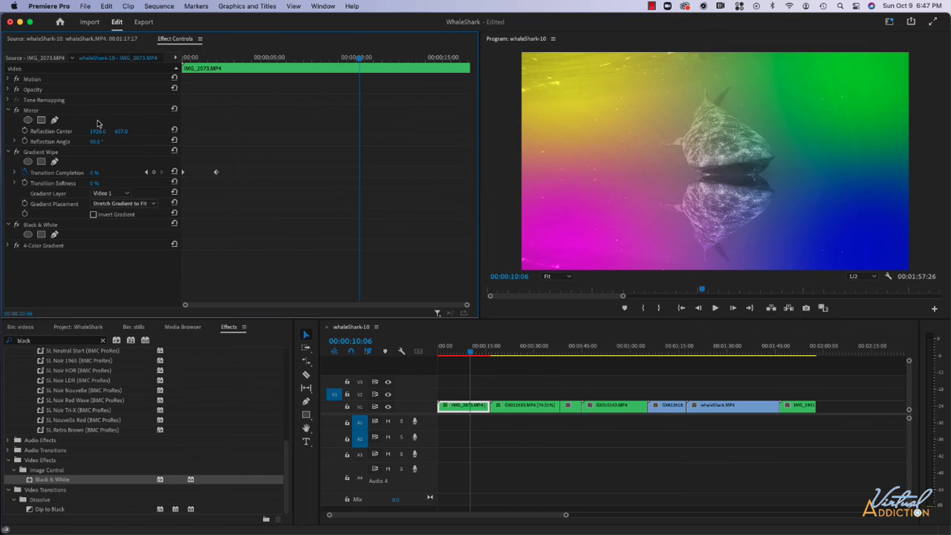
{"action": "scroll", "scroll_direction": "up", "scroll_amount": 3}
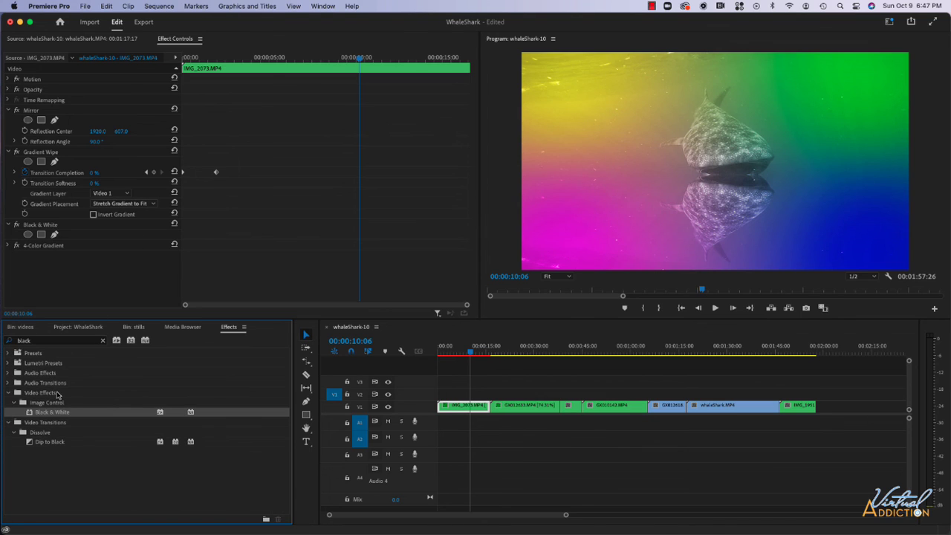
{"action": "mouse_move", "coordinate": [720, 193]}
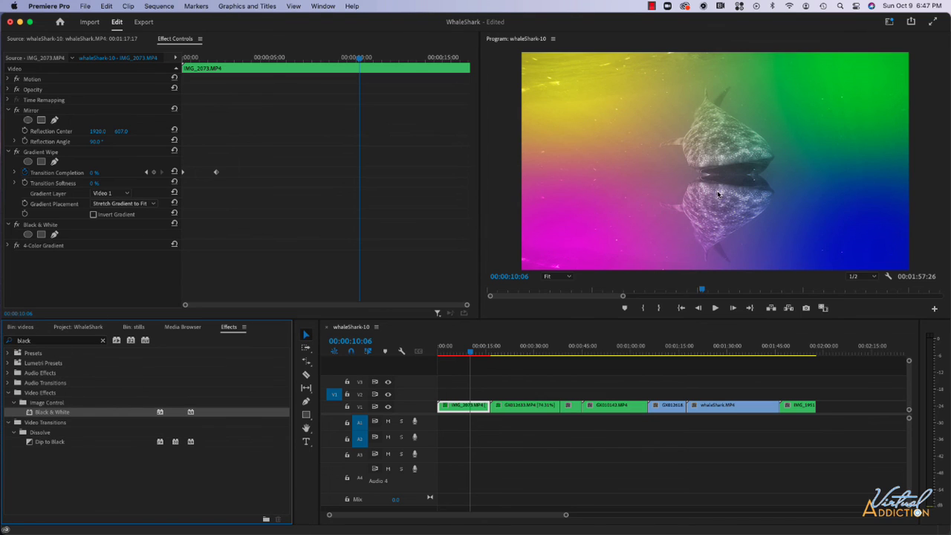
{"action": "mouse_move", "coordinate": [595, 207]}
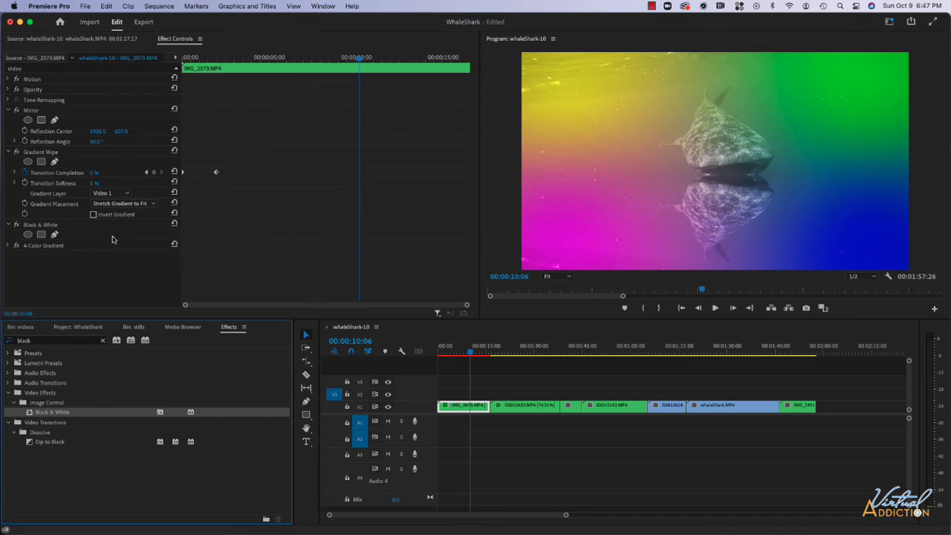
{"action": "mouse_move", "coordinate": [47, 110]}
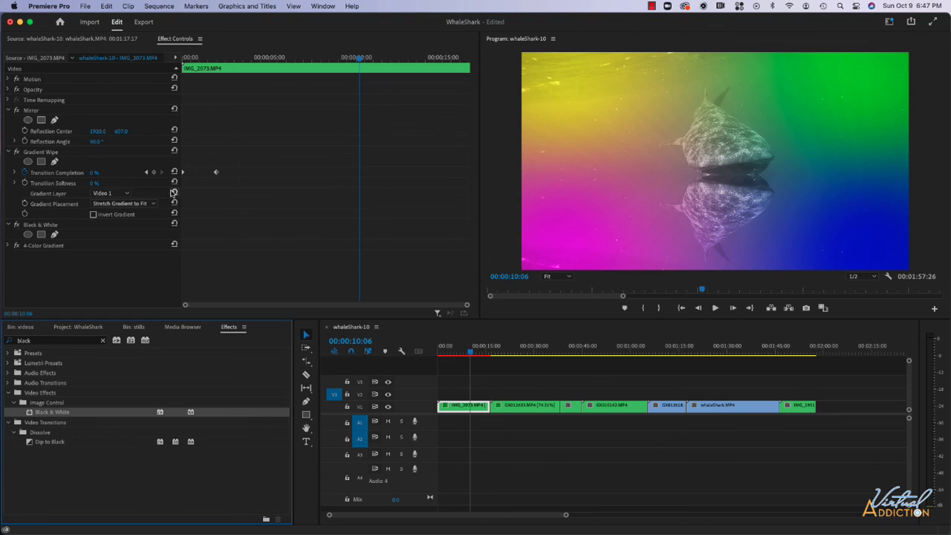
{"action": "mouse_move", "coordinate": [53, 239]}
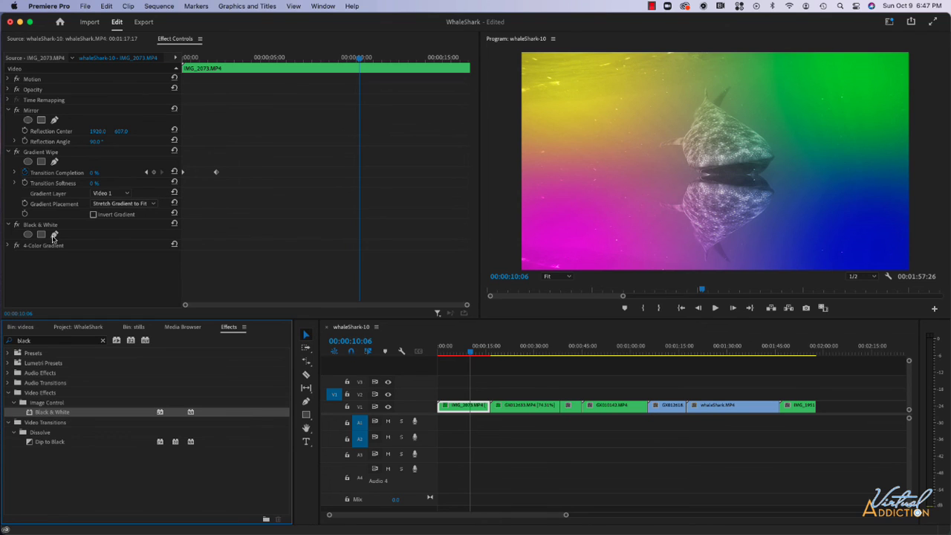
{"action": "mouse_move", "coordinate": [274, 264]}
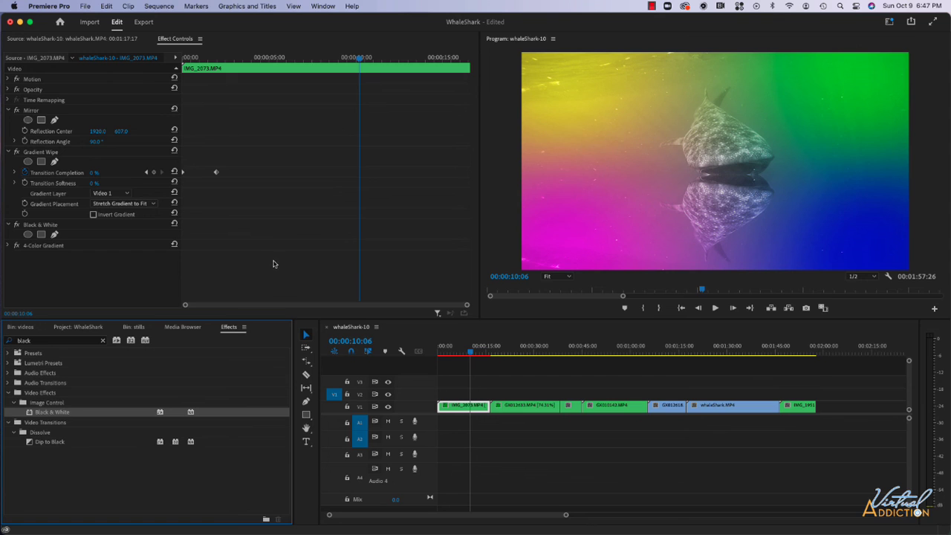
{"action": "mouse_move", "coordinate": [292, 256]}
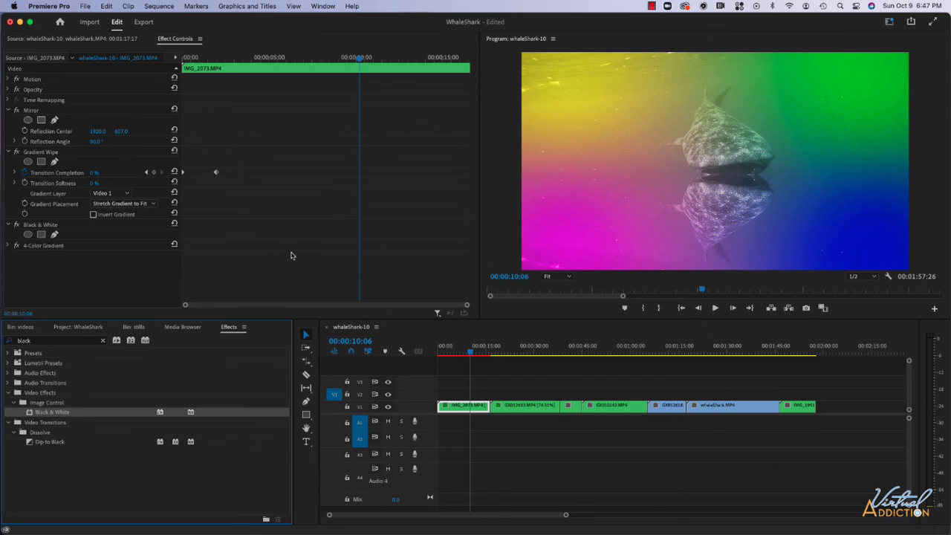